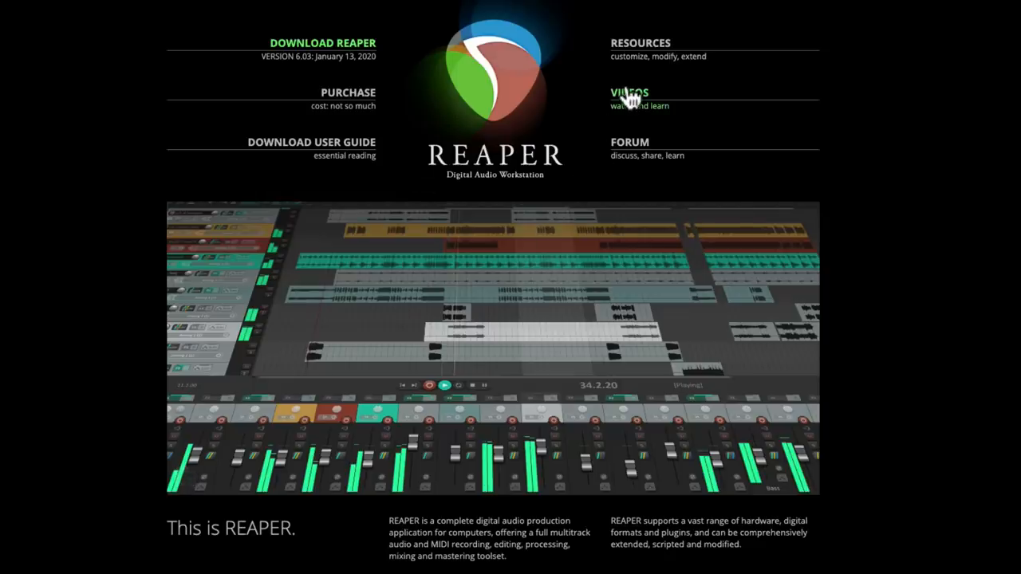
Go to the Videos page and expand the 'This is REAPER 6' episode list
click(629, 93)
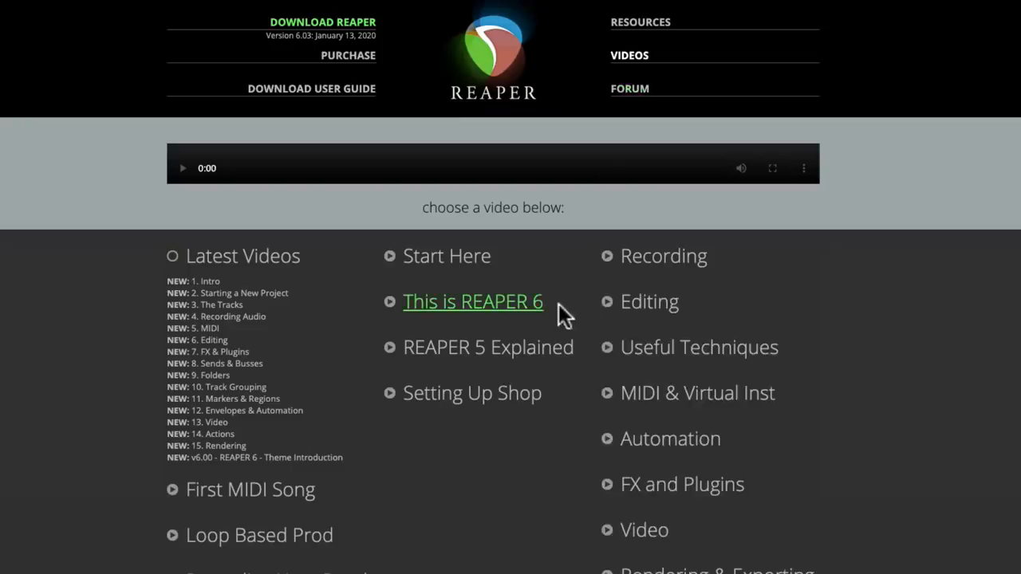
click(472, 302)
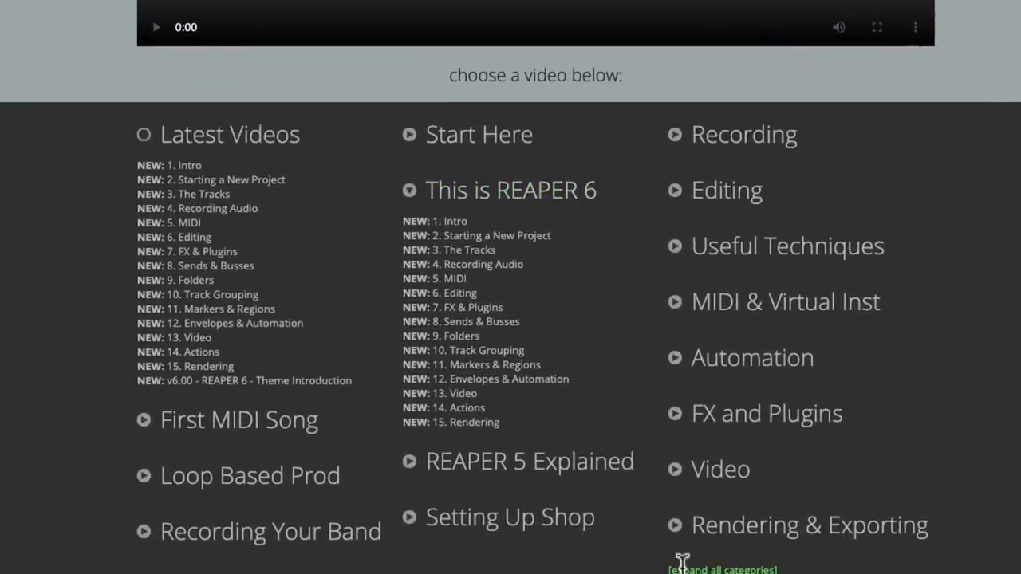
click(721, 567)
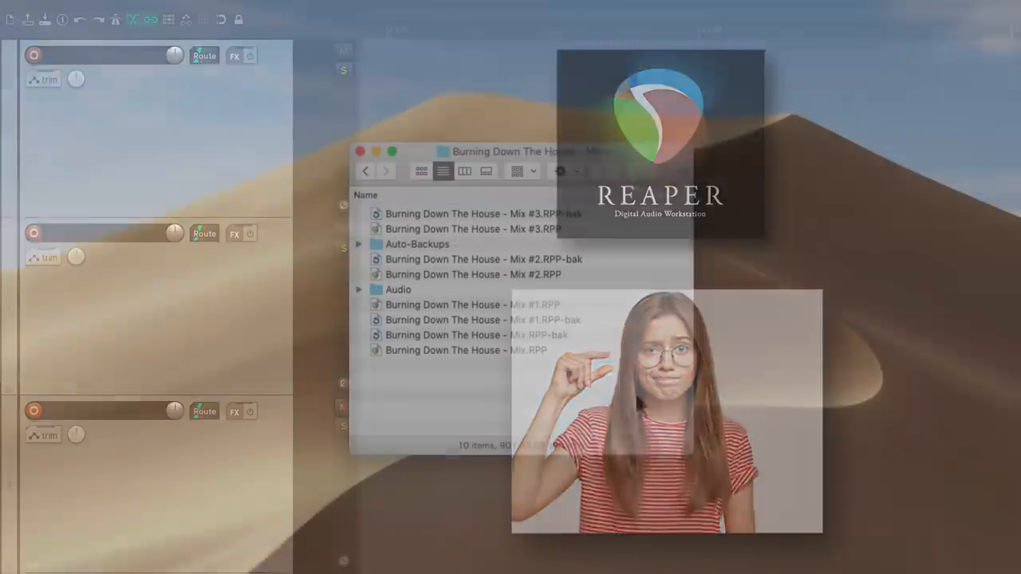
Select and launch the Mix #3.RPP project file from the project folder
click(472, 230)
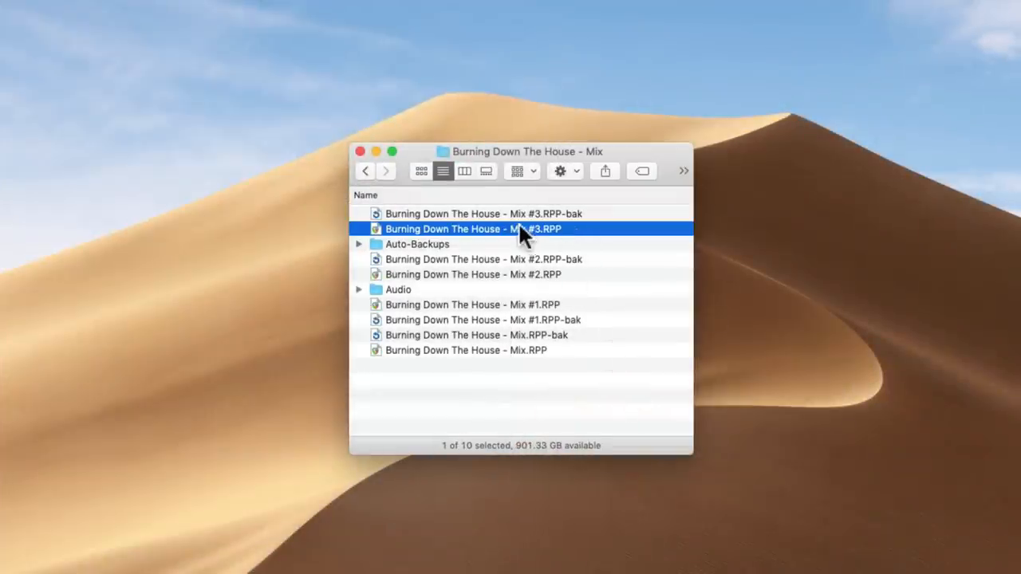
double_click(473, 229)
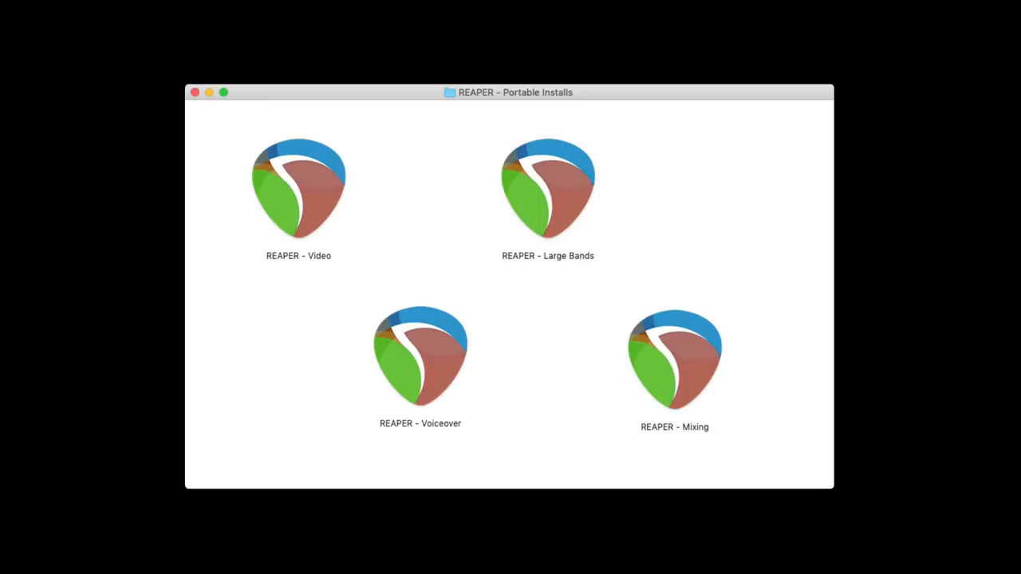
mouse_move(354, 274)
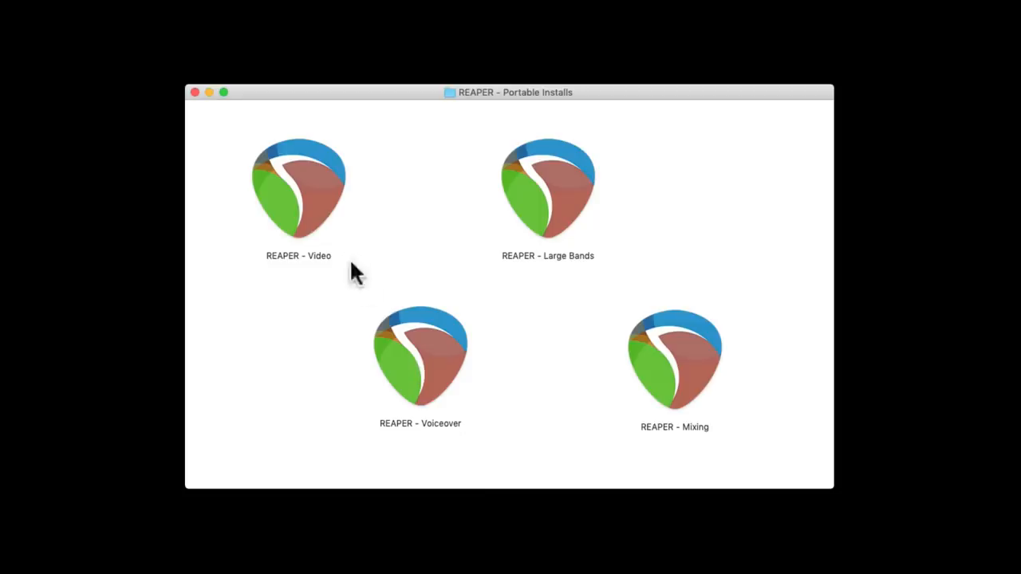
Highlight the Video, Large Bands, Voiceover and Mixing copies, then launch REAPER - Mixing
click(298, 188)
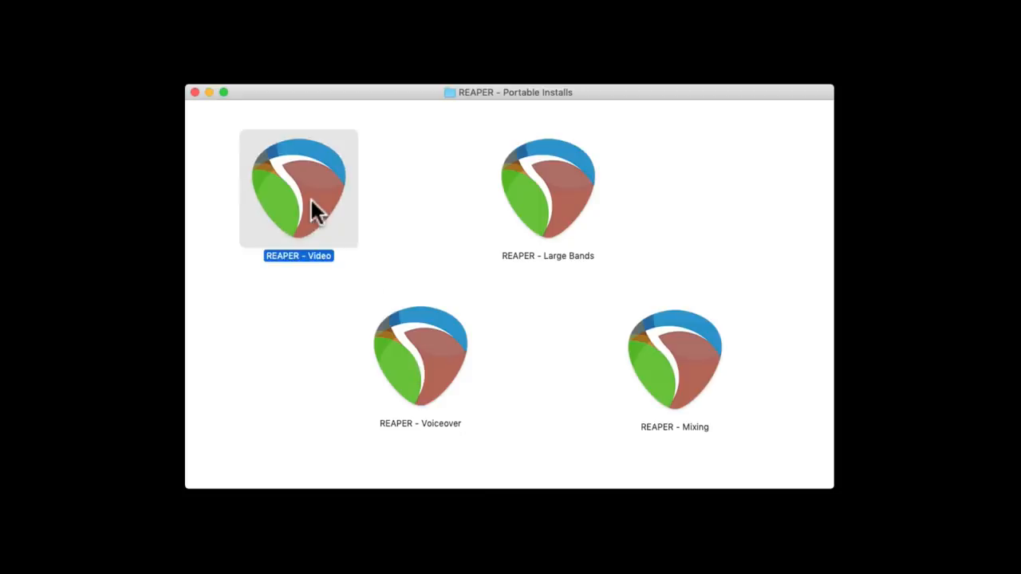
click(548, 189)
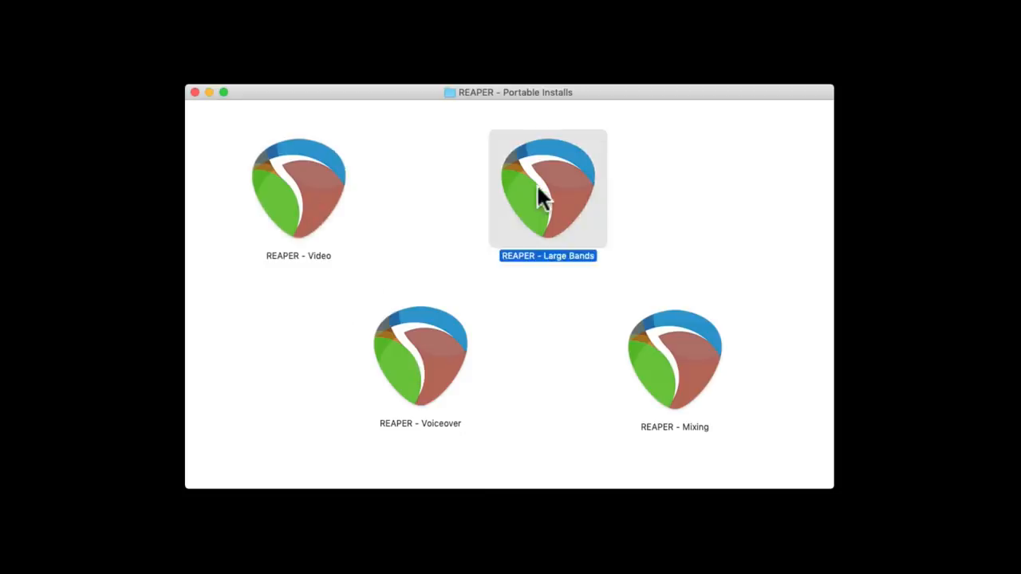
click(421, 357)
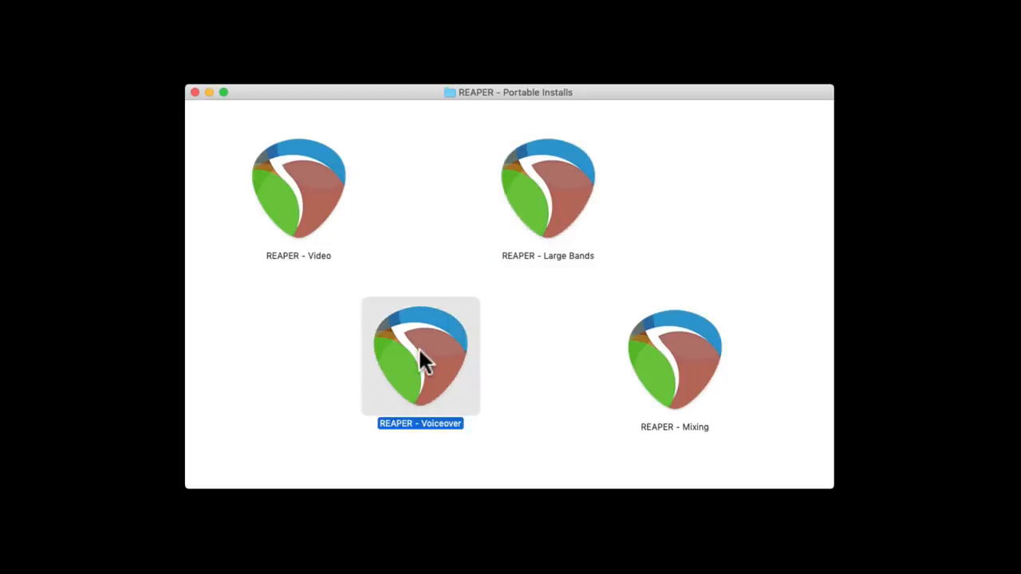
mouse_move(673, 354)
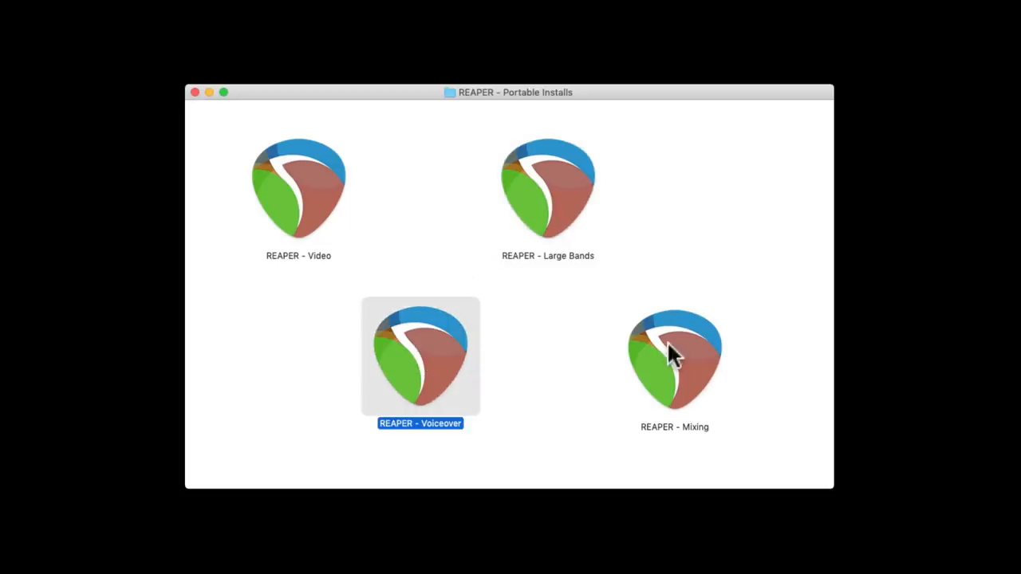
click(673, 358)
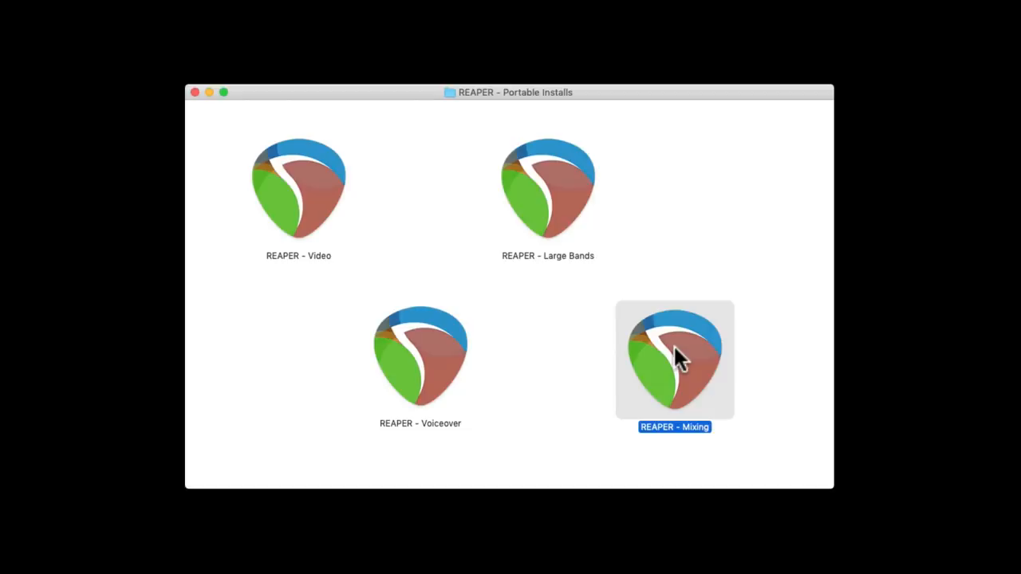
double_click(673, 359)
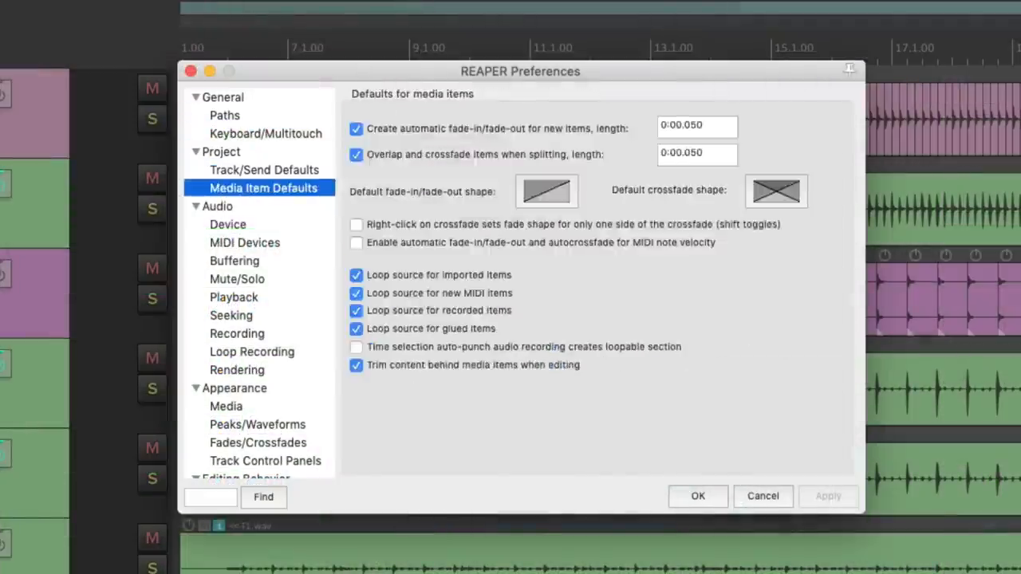
View the Fades/Crossfades settings, then reopen Preferences at Mouse Modifiers and browse its context list
click(258, 441)
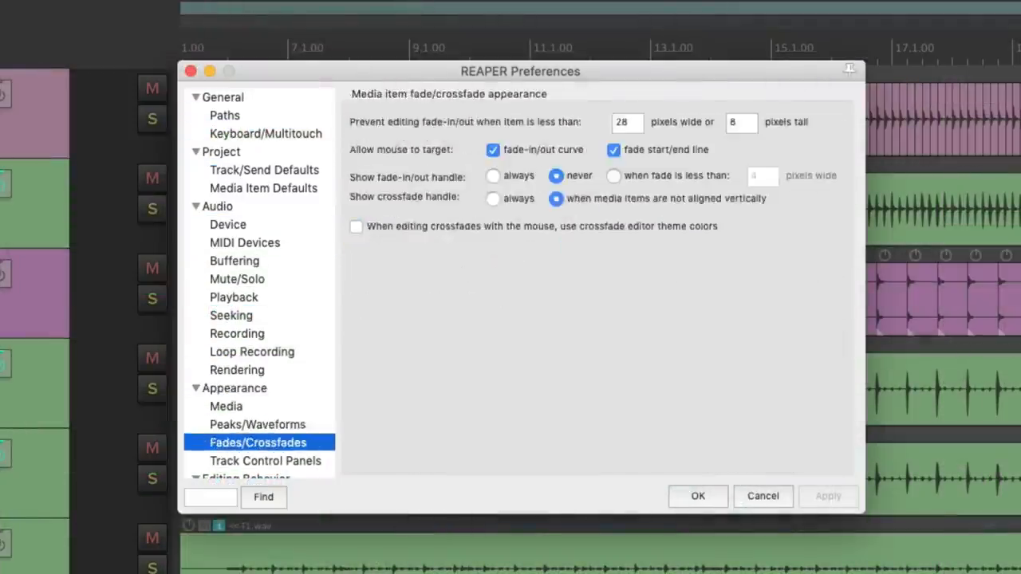
click(404, 9)
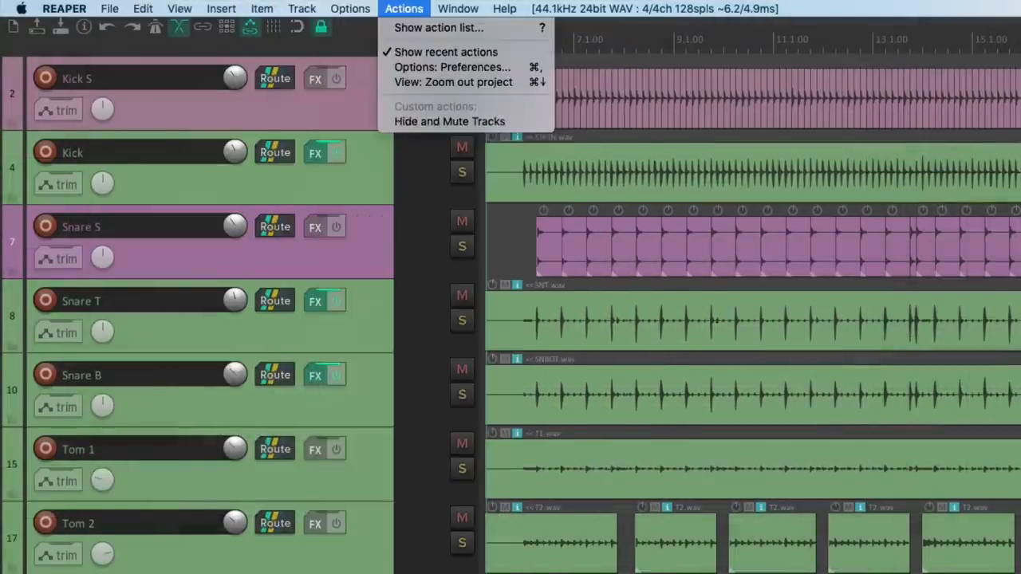
click(452, 67)
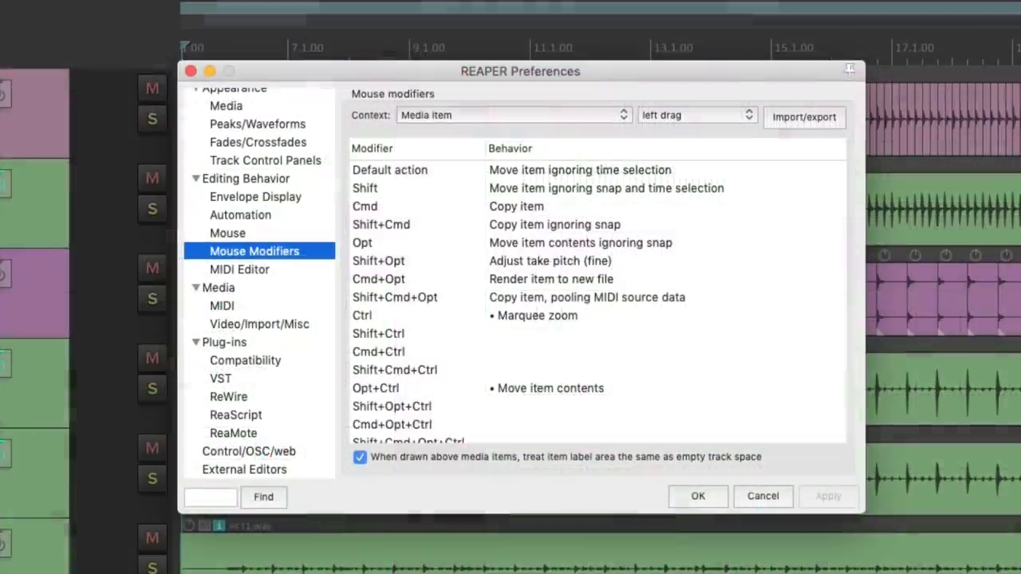
click(510, 115)
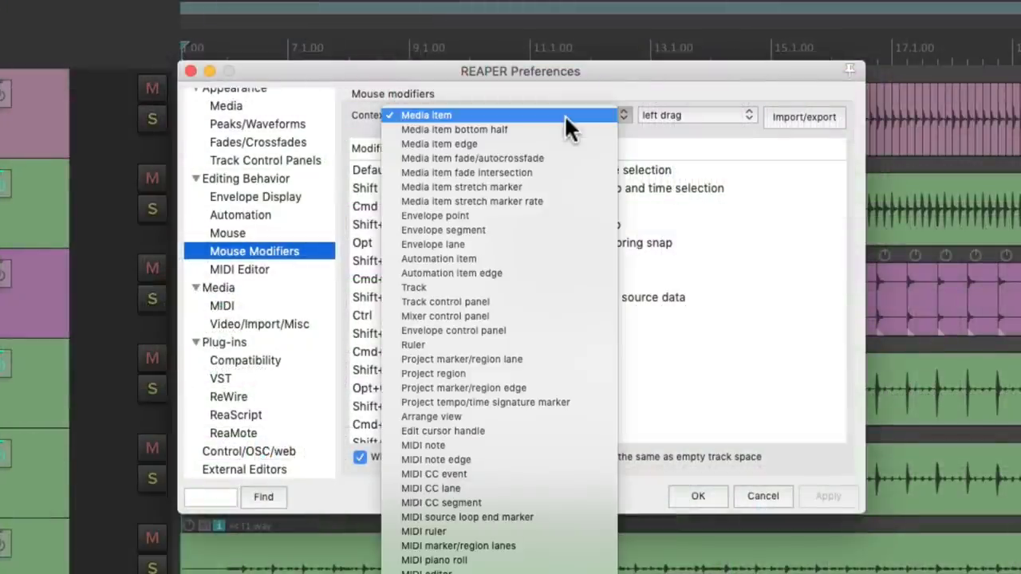
click(426, 115)
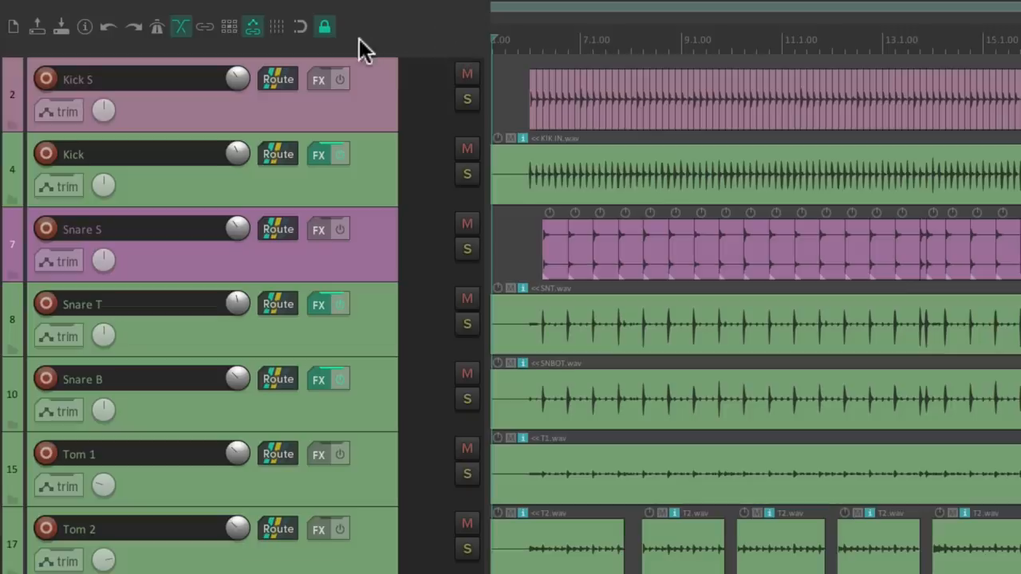
Bring up the toolbar customization menu from the main toolbar
right_click(366, 44)
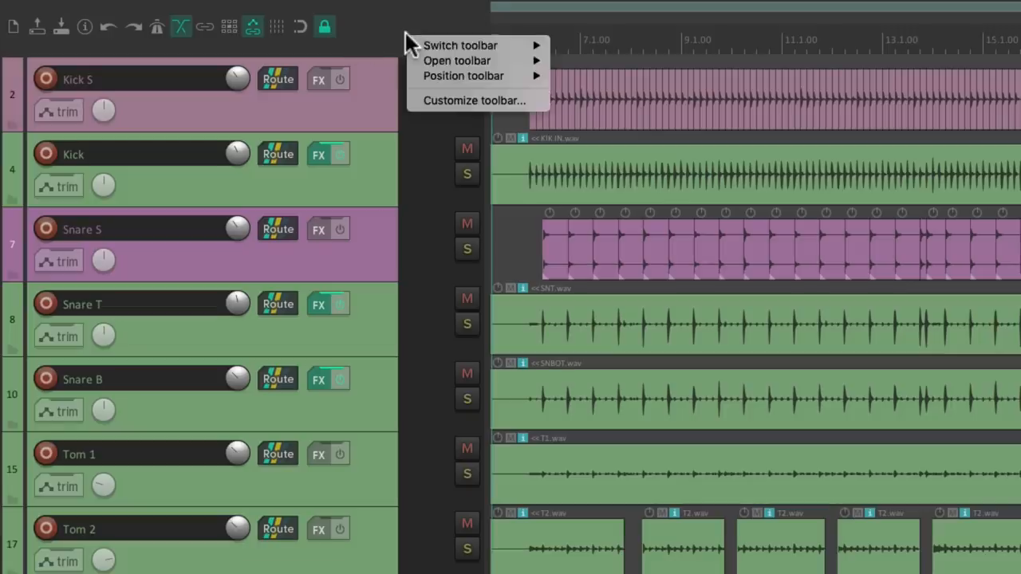
mouse_move(456, 60)
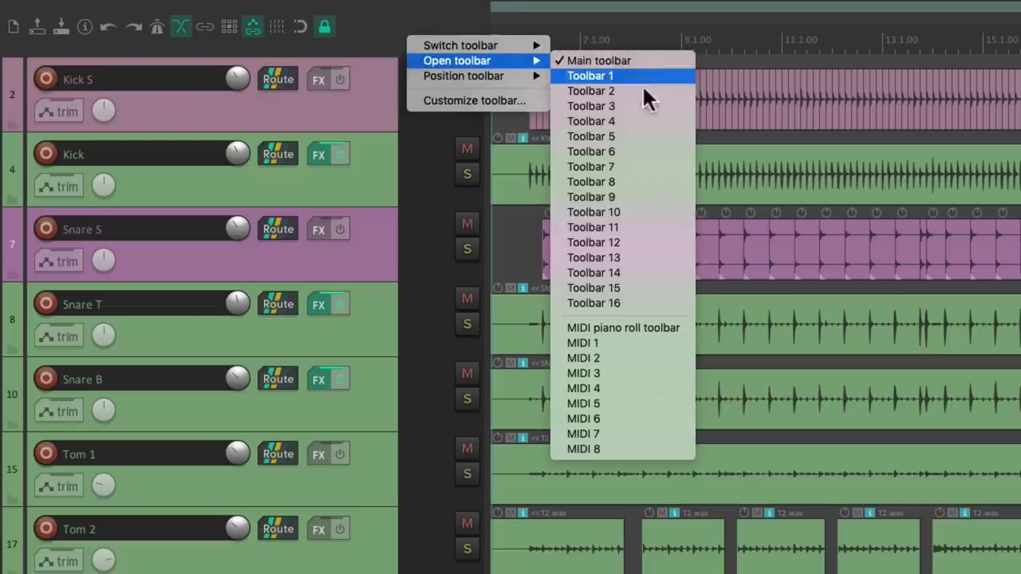
mouse_move(635, 88)
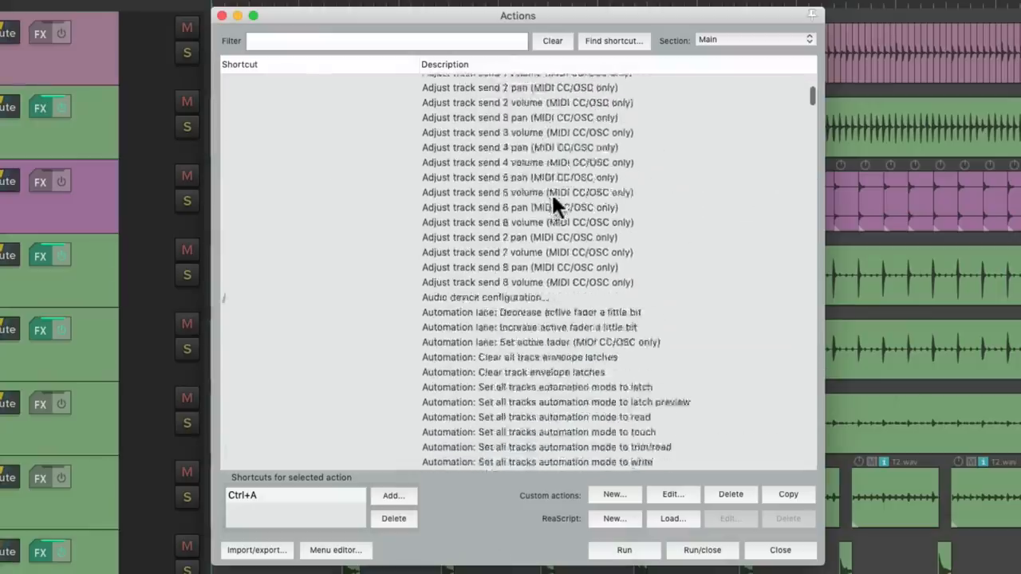
Scroll the action list, select Help: About REAPER and start then cancel a shortcut assignment
scroll(down, 3)
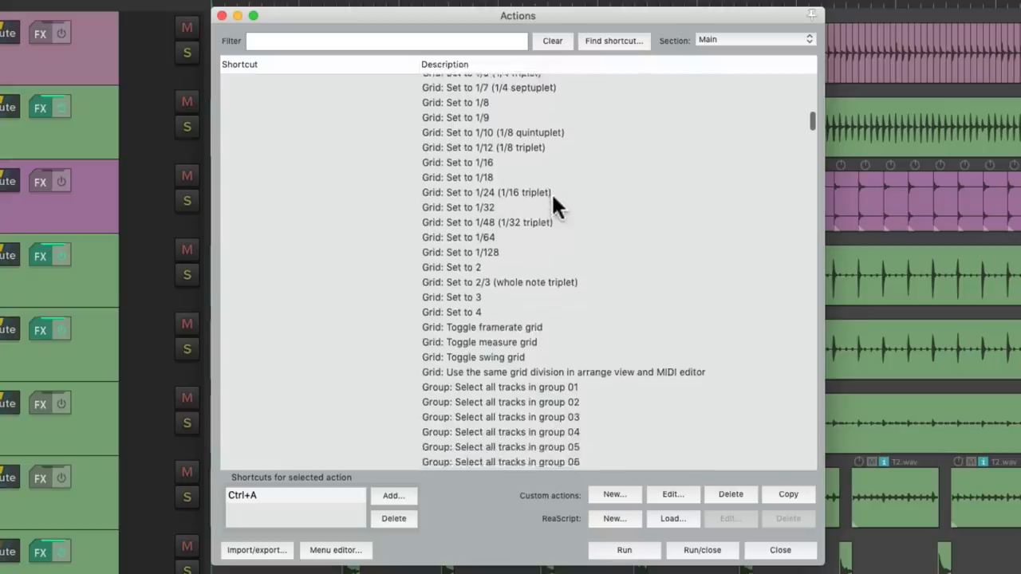
scroll(down, 3)
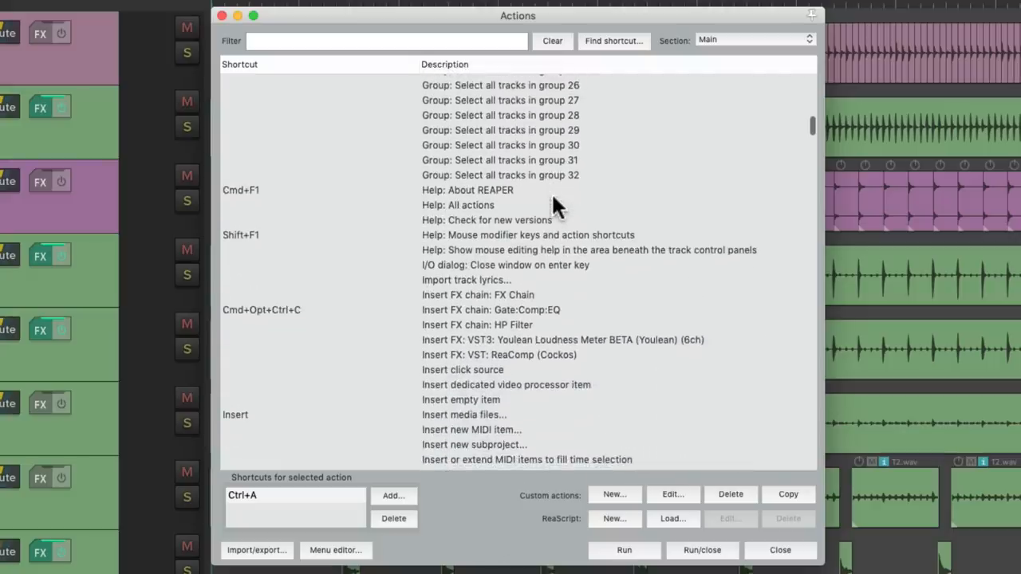
click(468, 190)
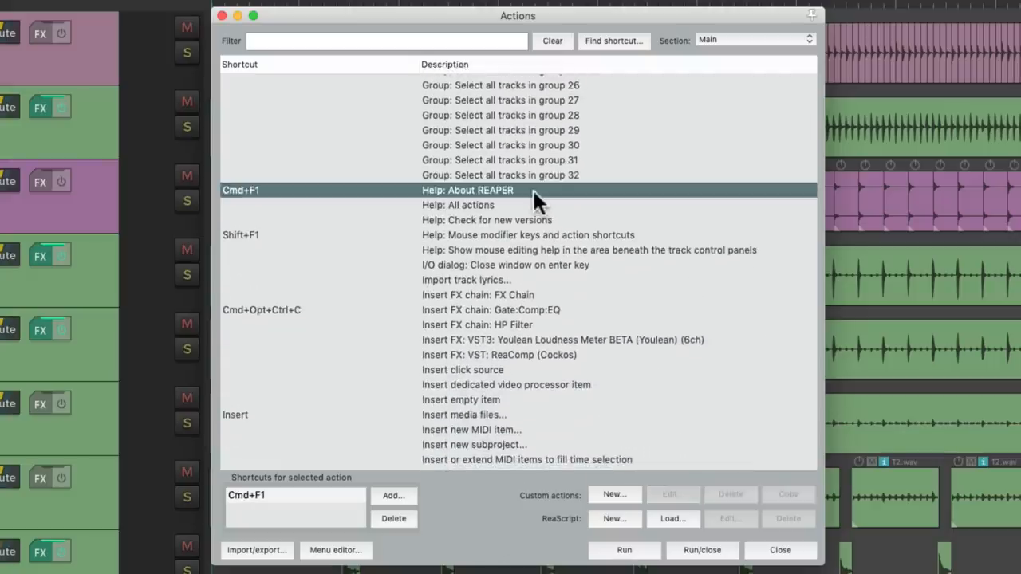
mouse_move(289, 198)
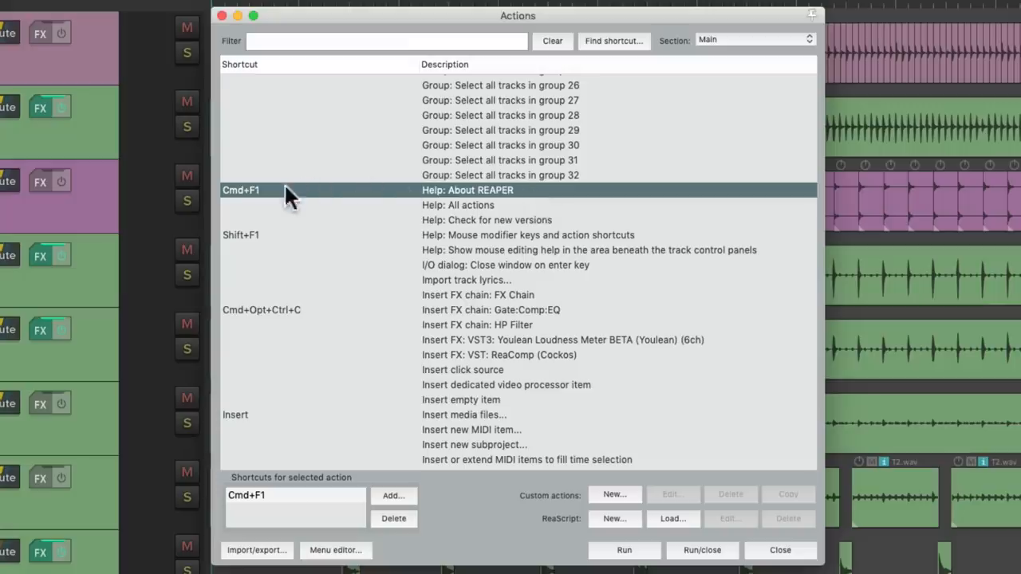
click(393, 494)
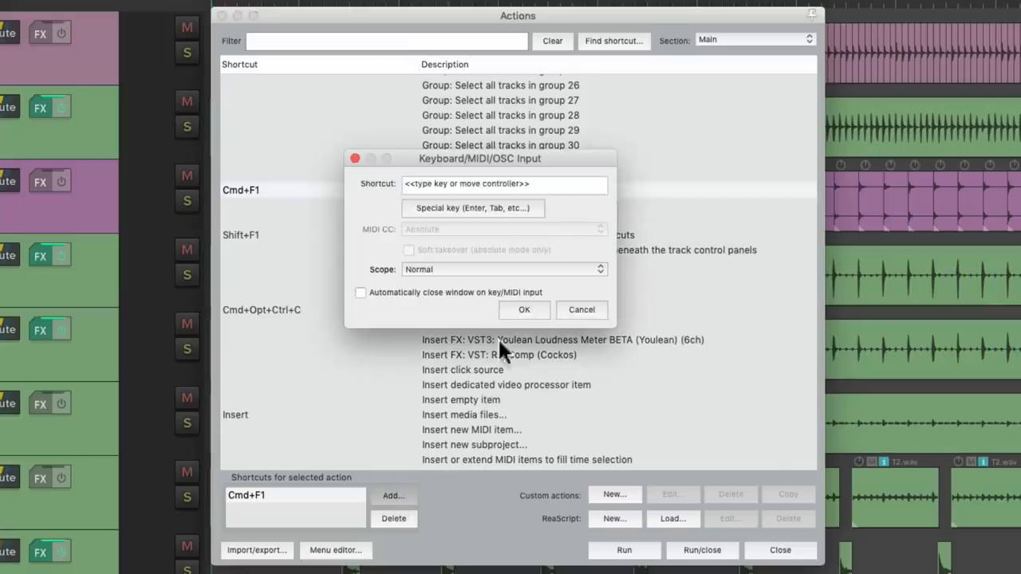
click(581, 310)
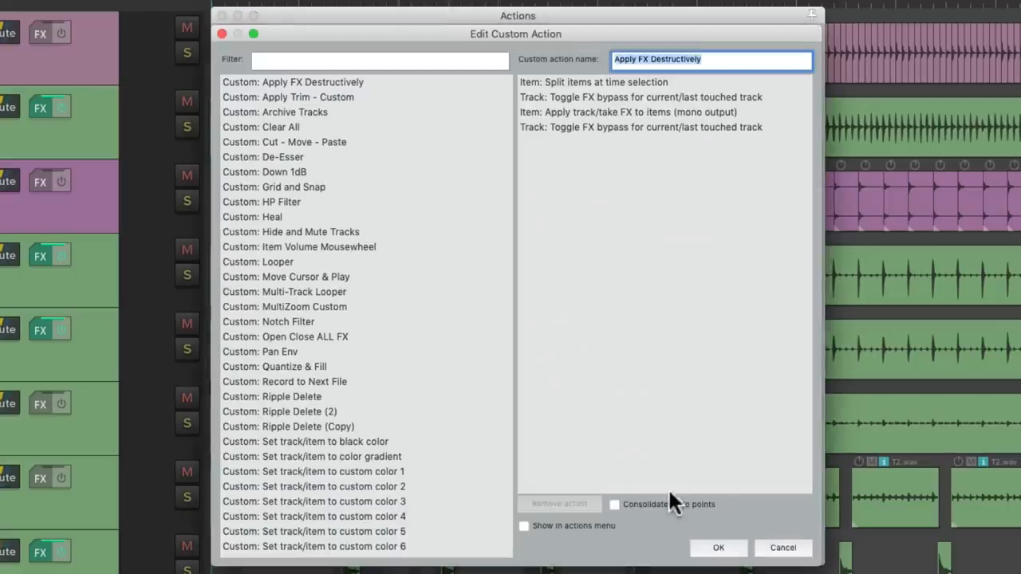
mouse_move(742, 147)
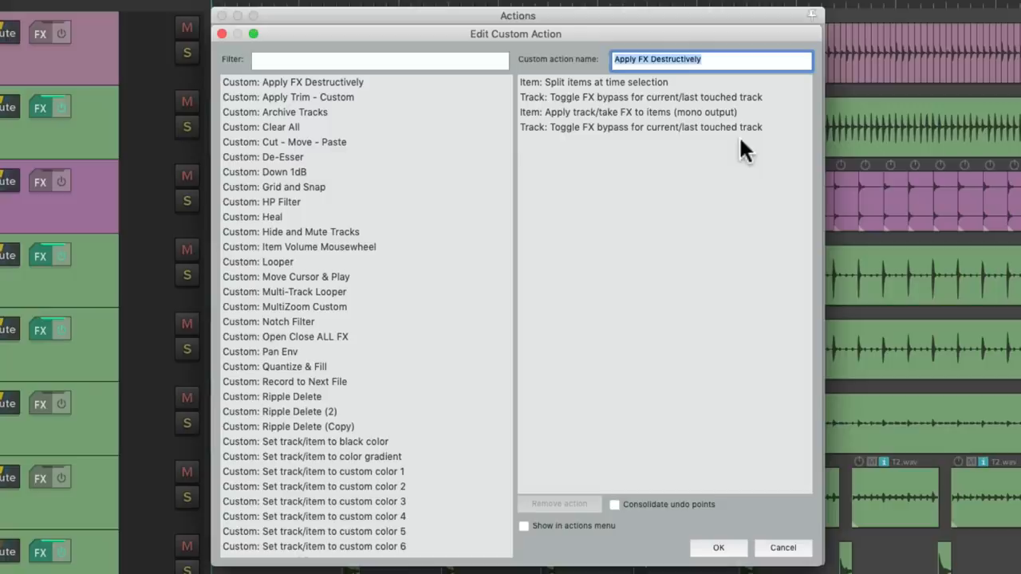
Close the Actions window to return to the Lead Vocal tracks
click(718, 547)
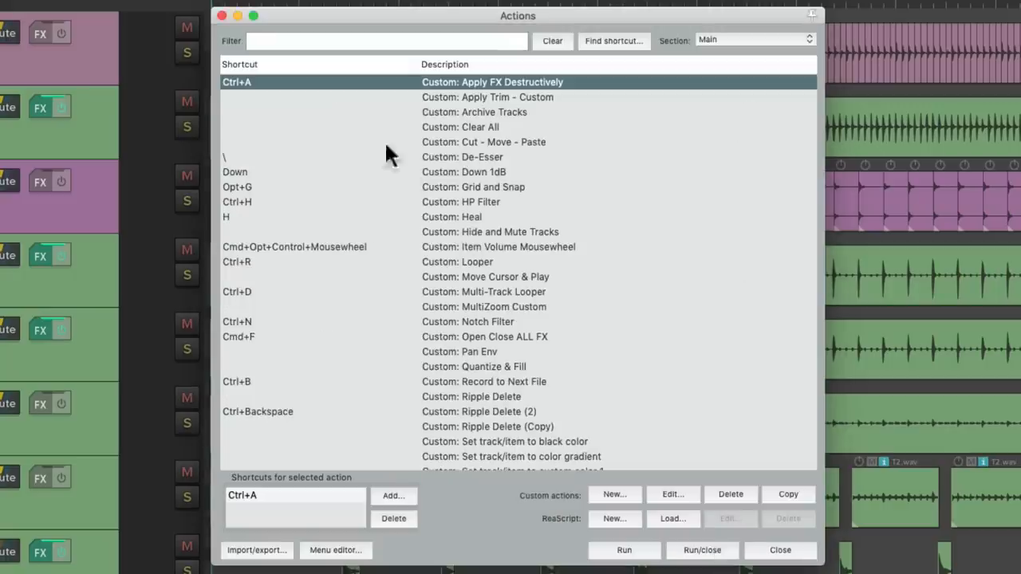
mouse_move(274, 88)
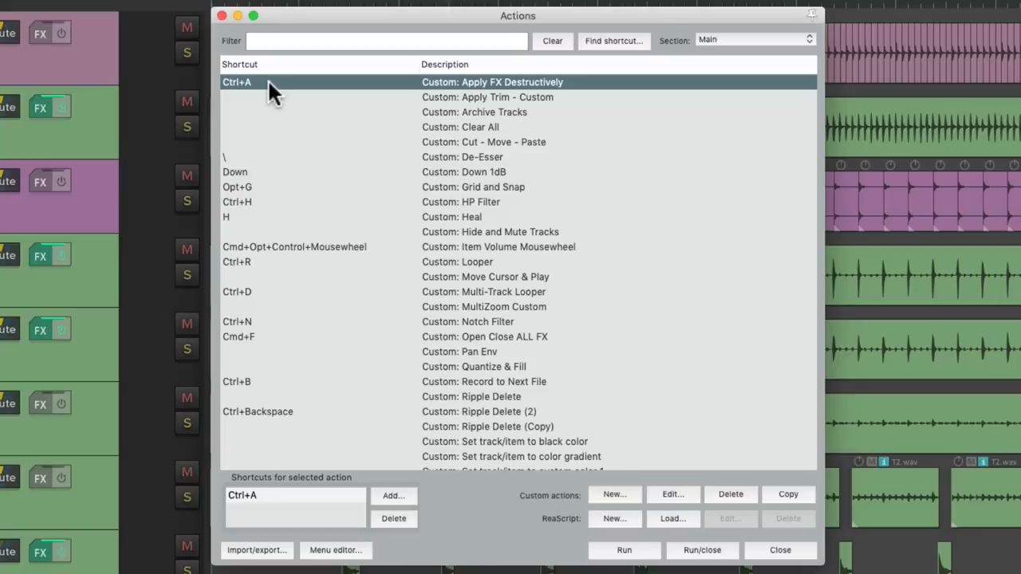
click(778, 549)
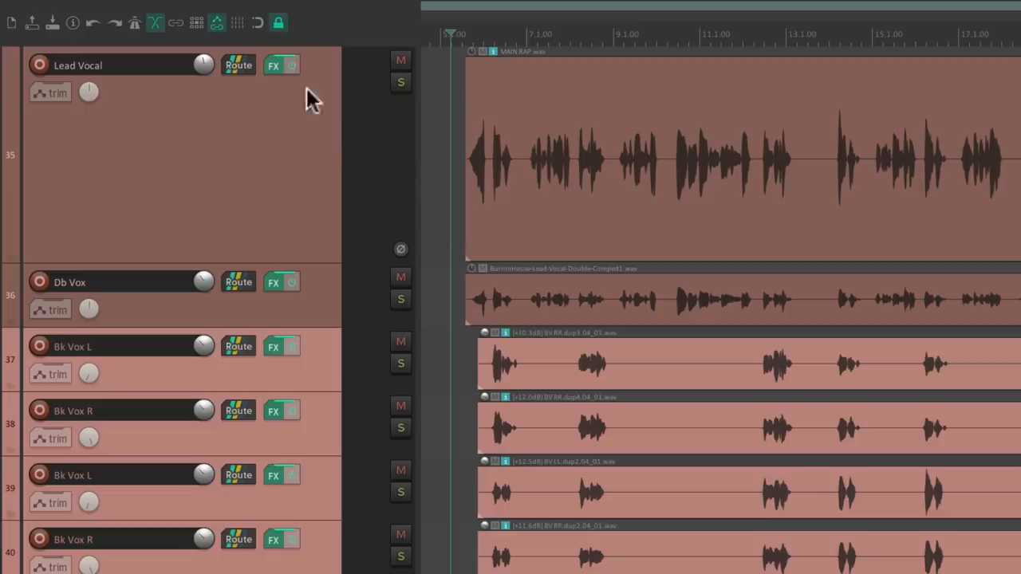
Open the Lead Vocal FX chain and review ReaGate, ReaComp and ReaEQ with all three effects selected
click(274, 65)
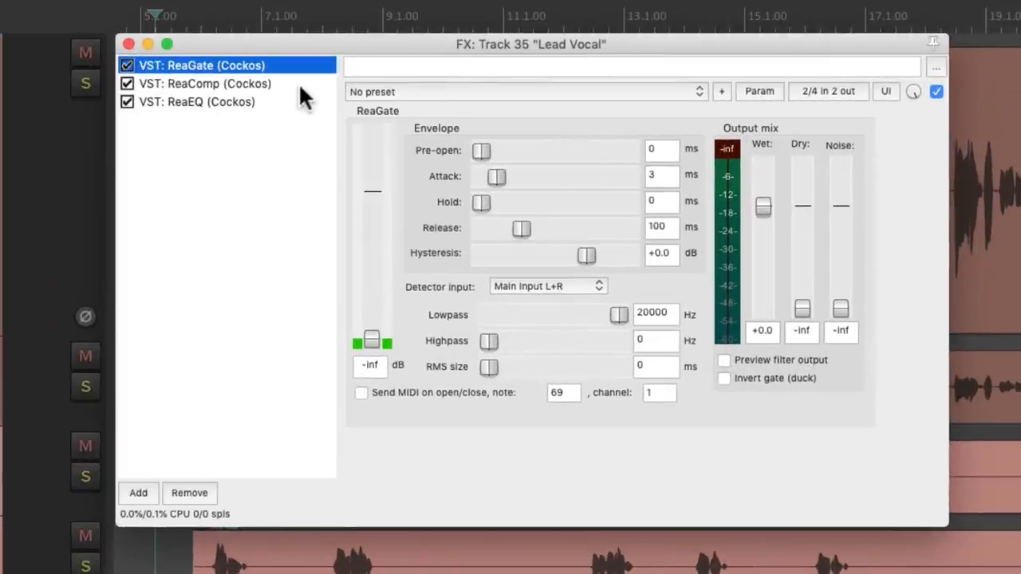
click(197, 102)
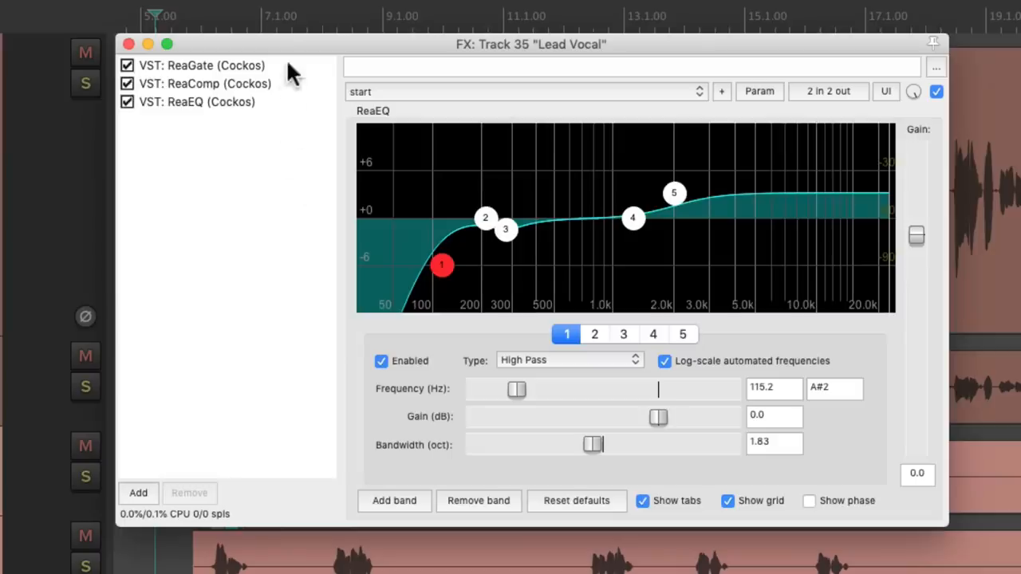
click(196, 102)
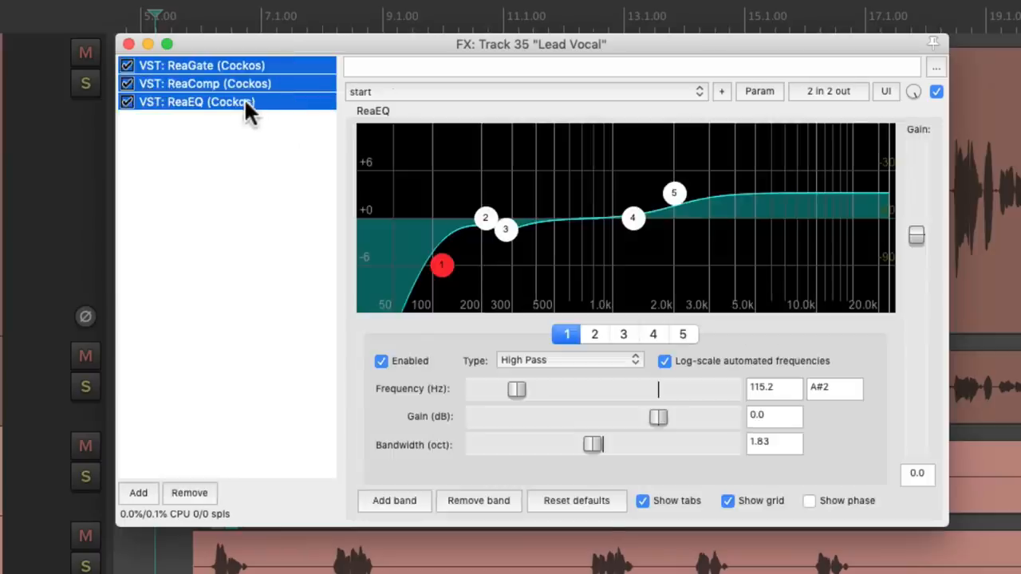
right_click(194, 102)
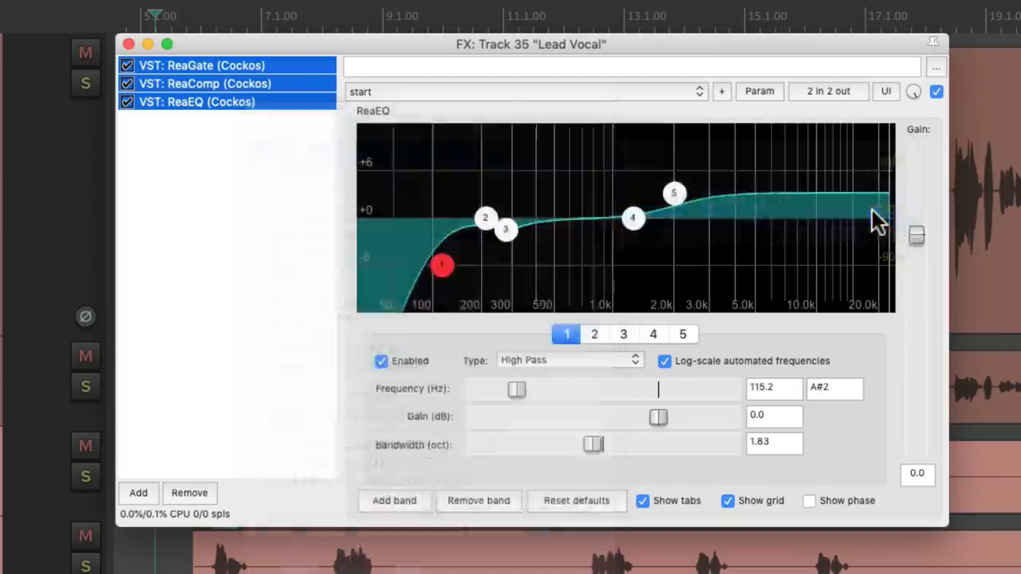
click(201, 66)
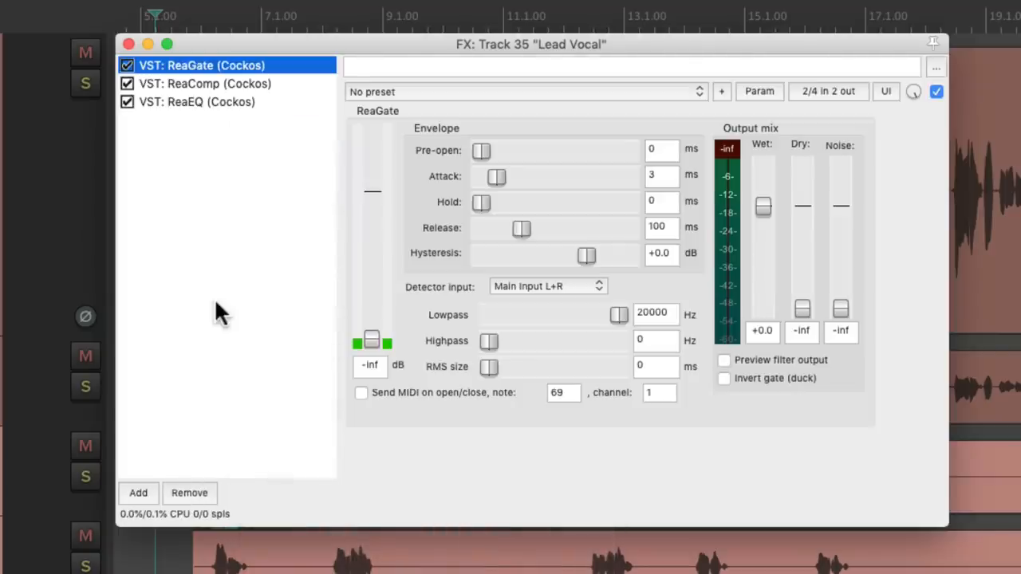
click(198, 103)
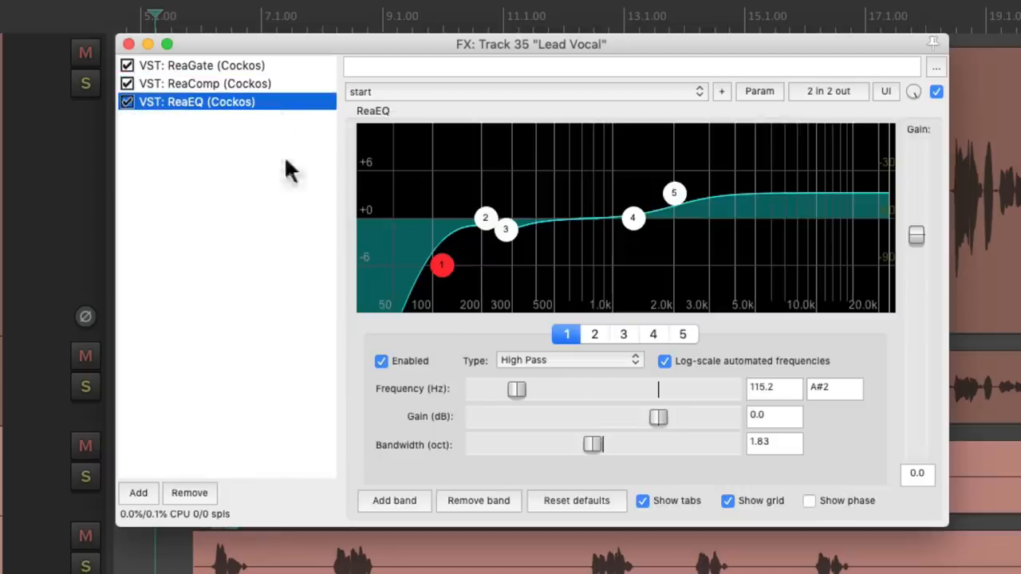
mouse_move(307, 302)
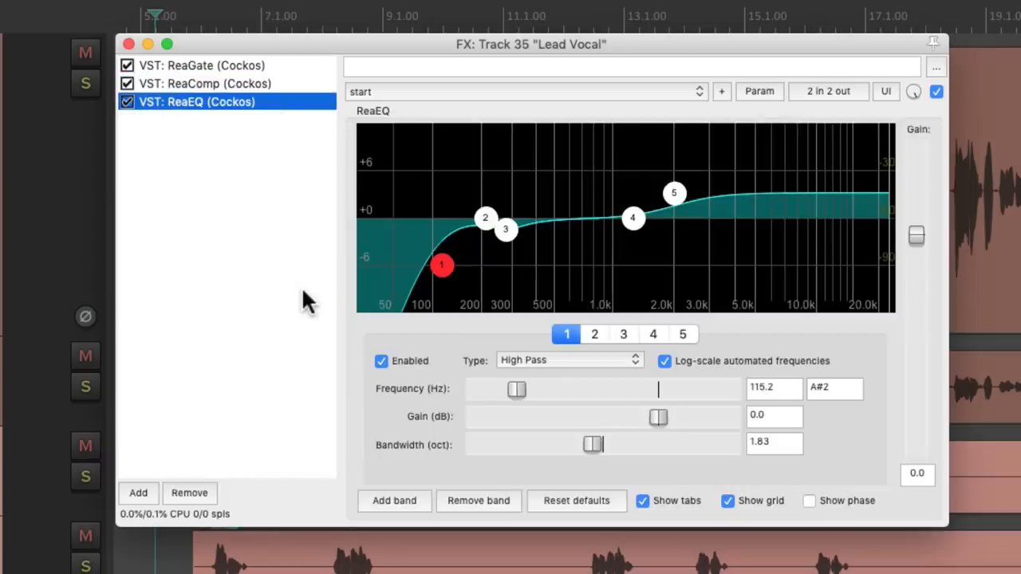
mouse_move(288, 119)
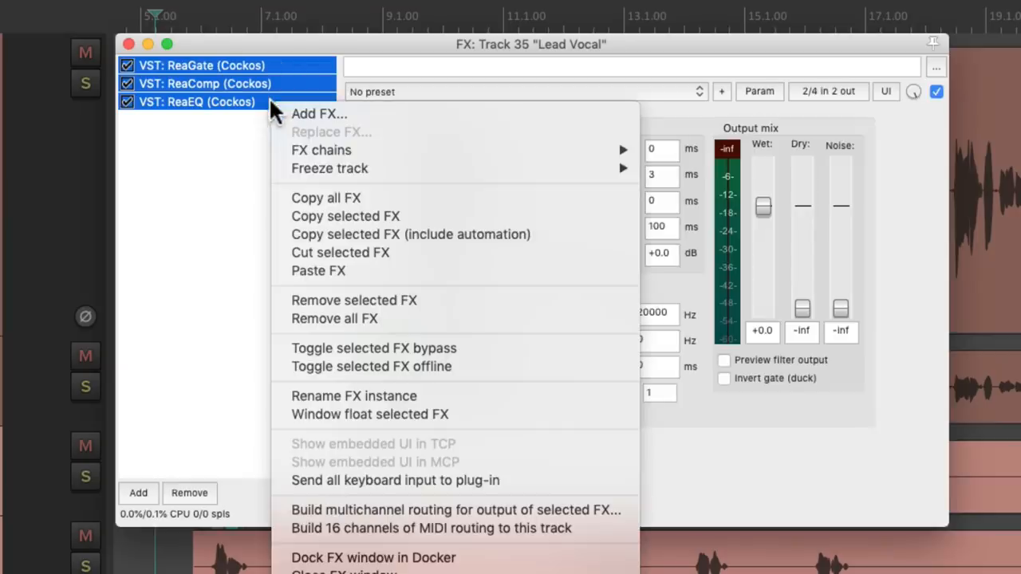
mouse_move(329, 169)
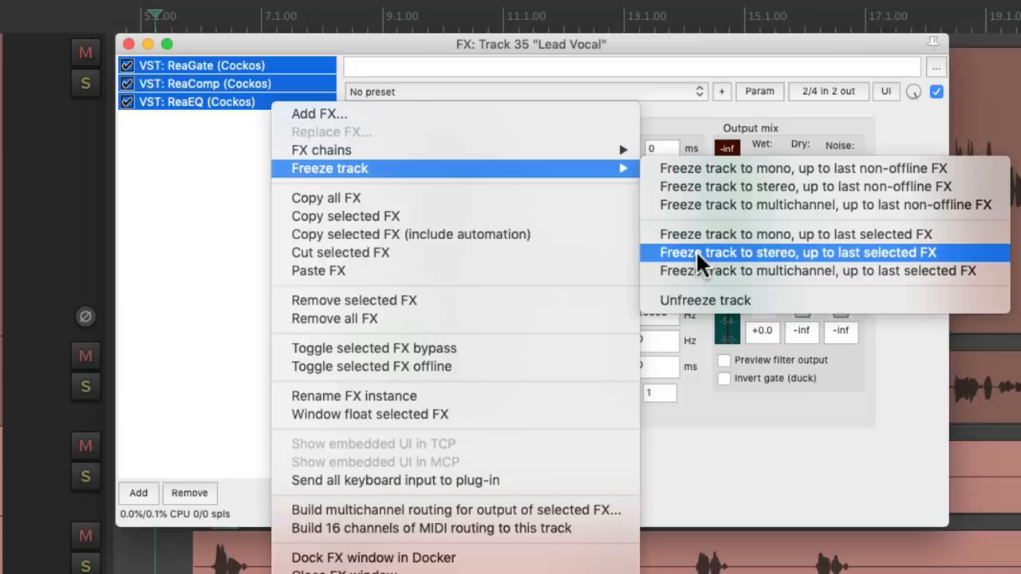
Freeze the track to stereo up to the last selected FX, then bring up the chain menu to undo it
click(797, 252)
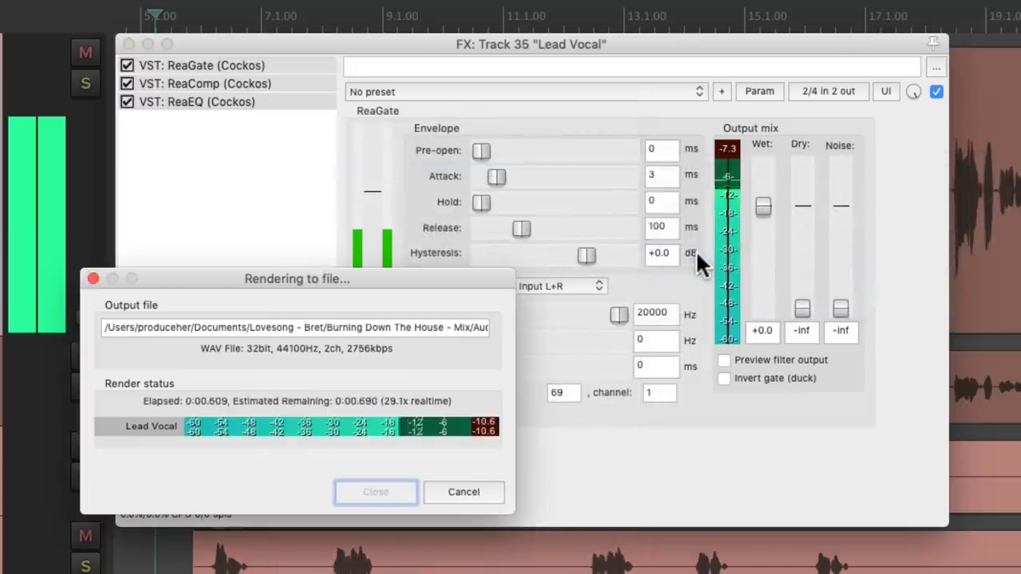
click(375, 492)
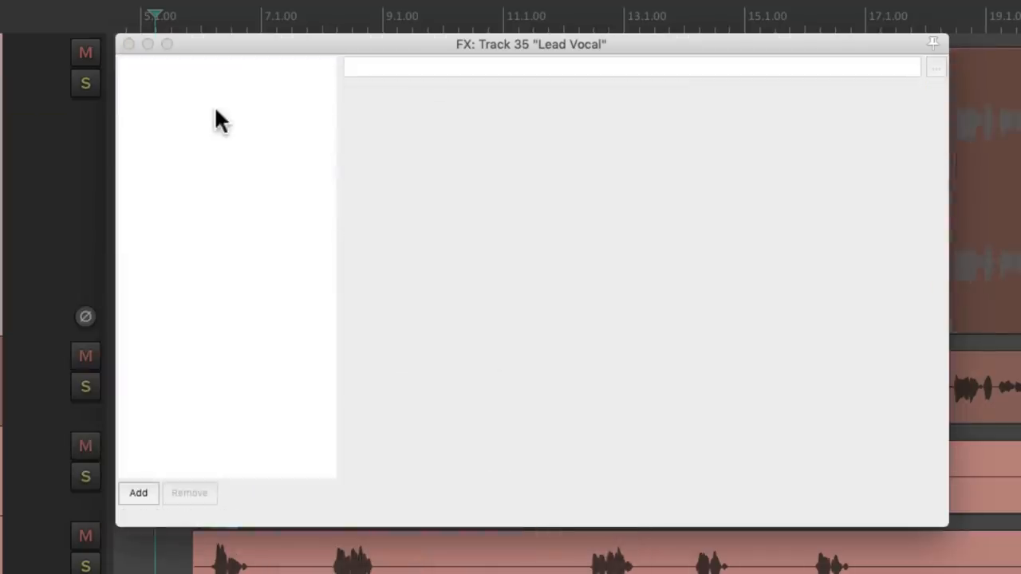
right_click(223, 120)
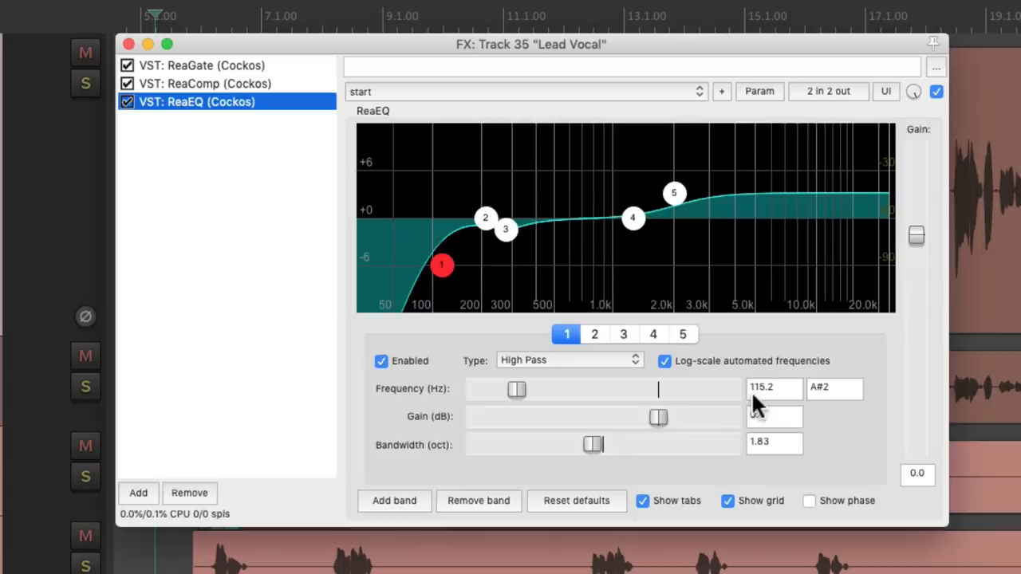
Review the ReaComp settings, then close the FX chain to show the crossfaded vocal items
click(204, 83)
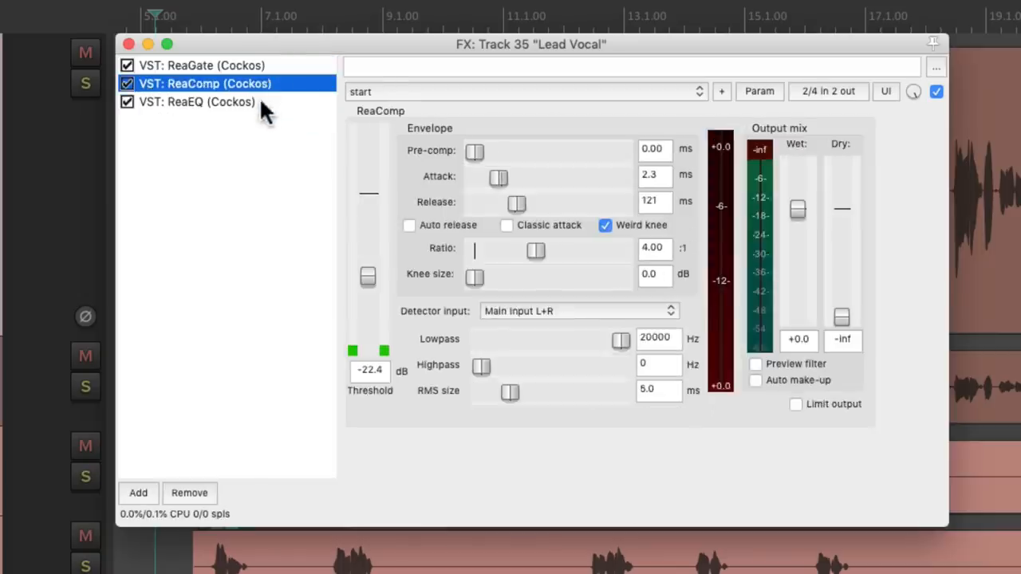
click(198, 102)
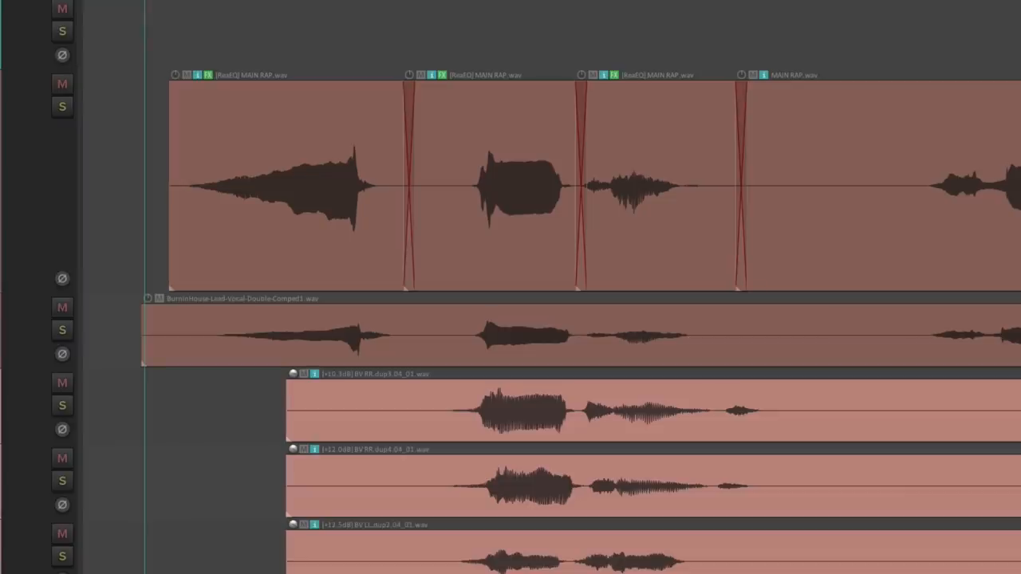
mouse_move(236, 125)
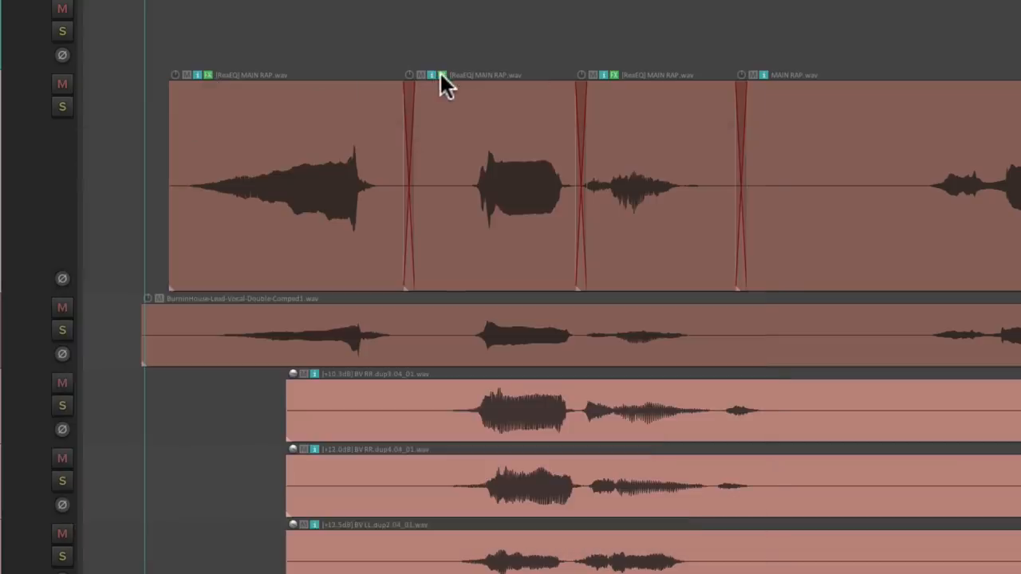
mouse_move(358, 104)
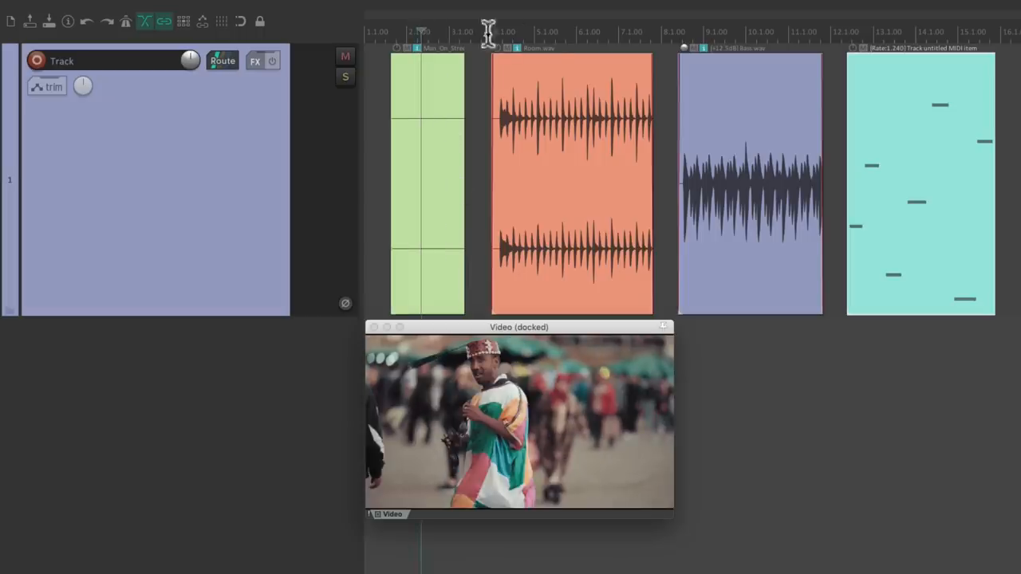
mouse_move(753, 183)
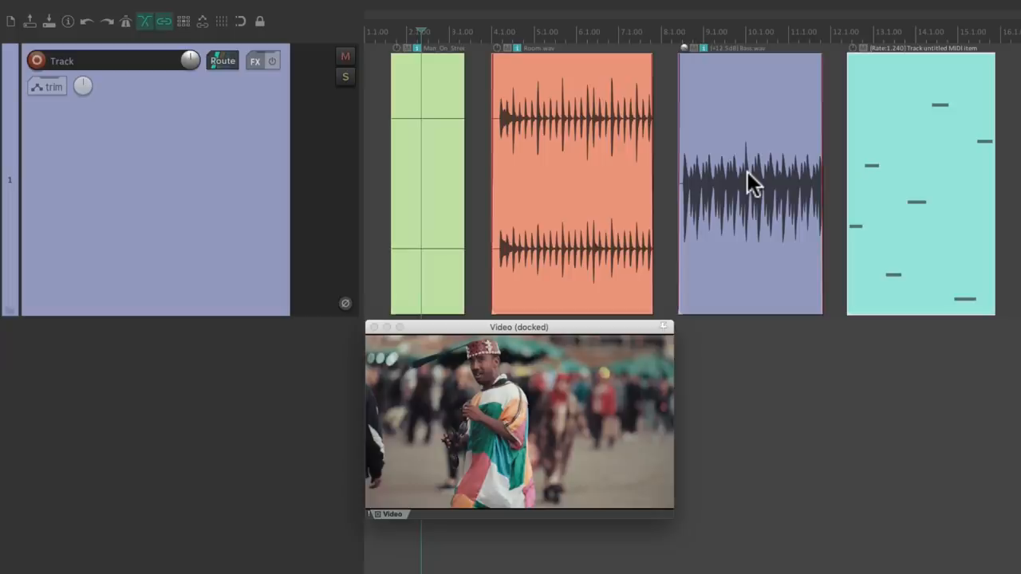
mouse_move(906, 159)
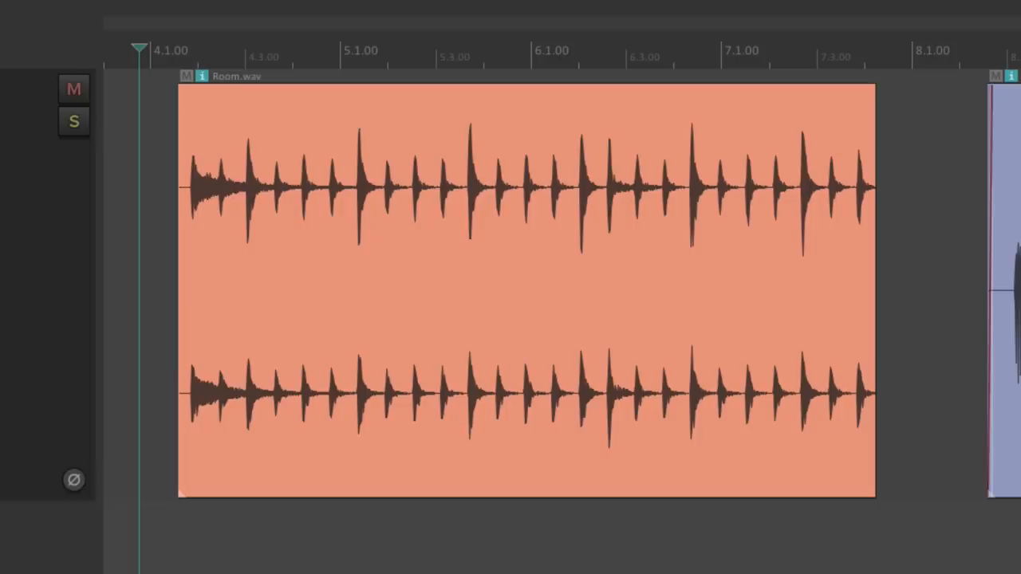
mouse_move(705, 273)
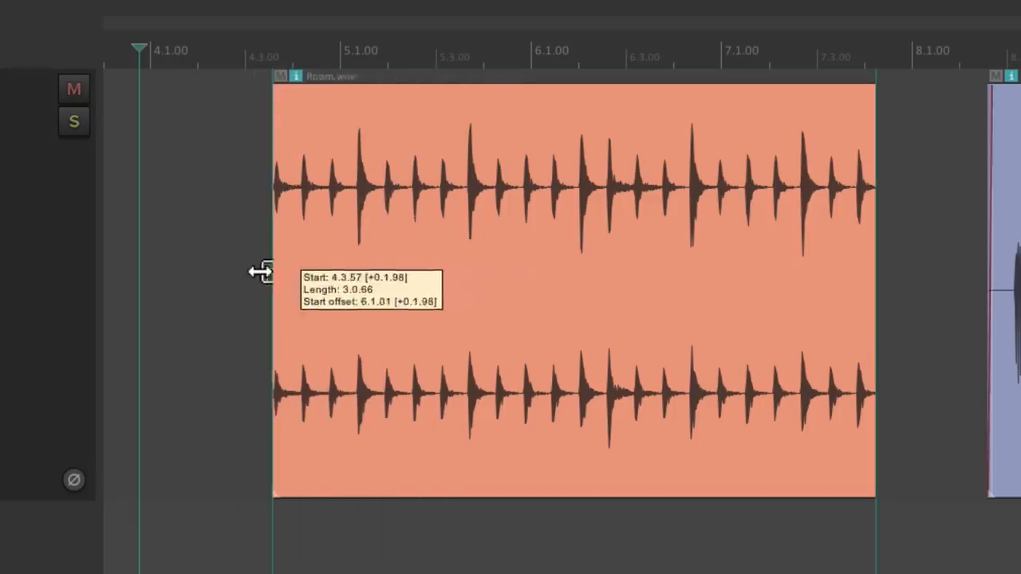
drag(874, 279, 613, 279)
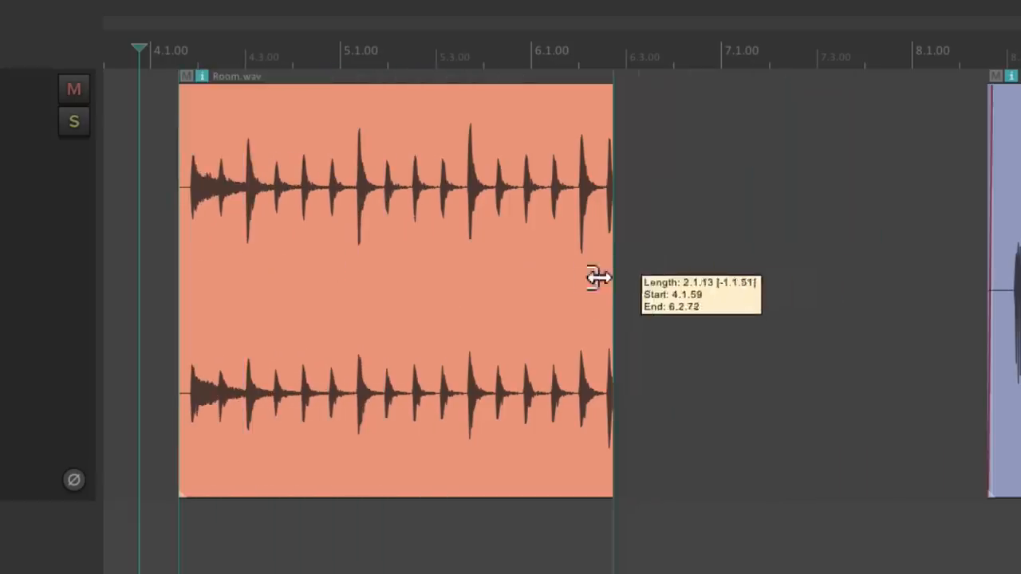
drag(613, 279, 874, 279)
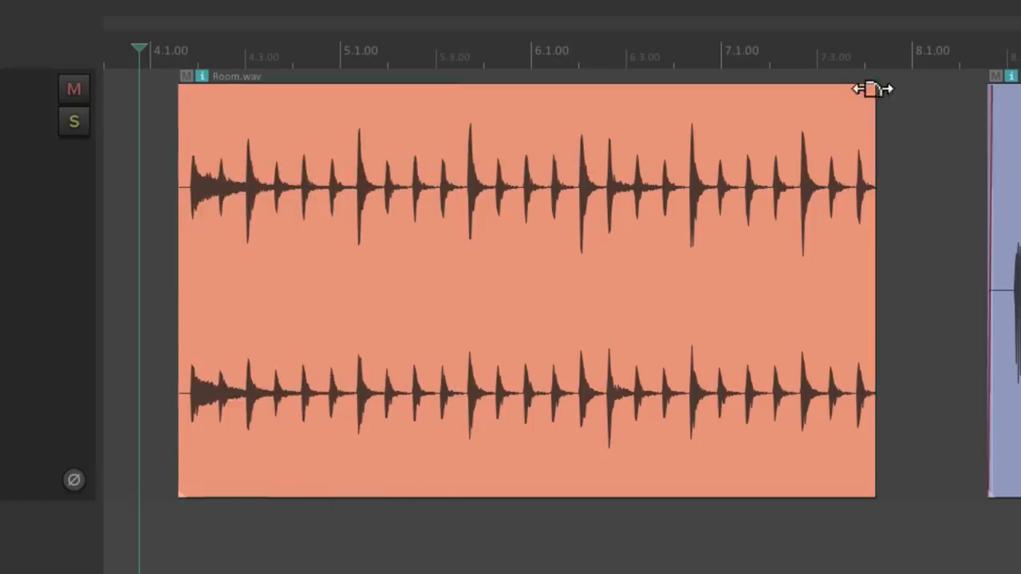
mouse_move(550, 174)
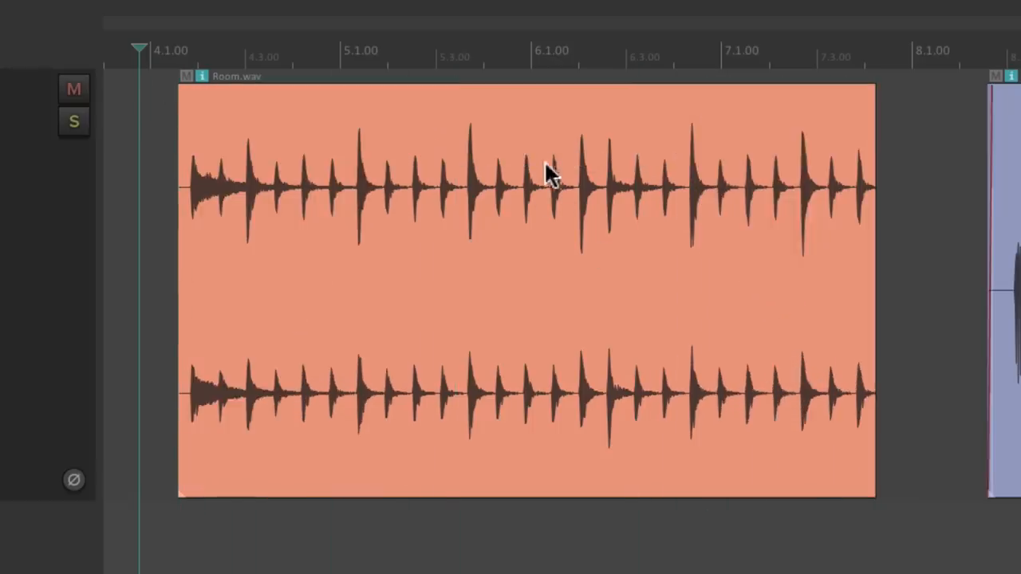
drag(551, 183, 513, 375)
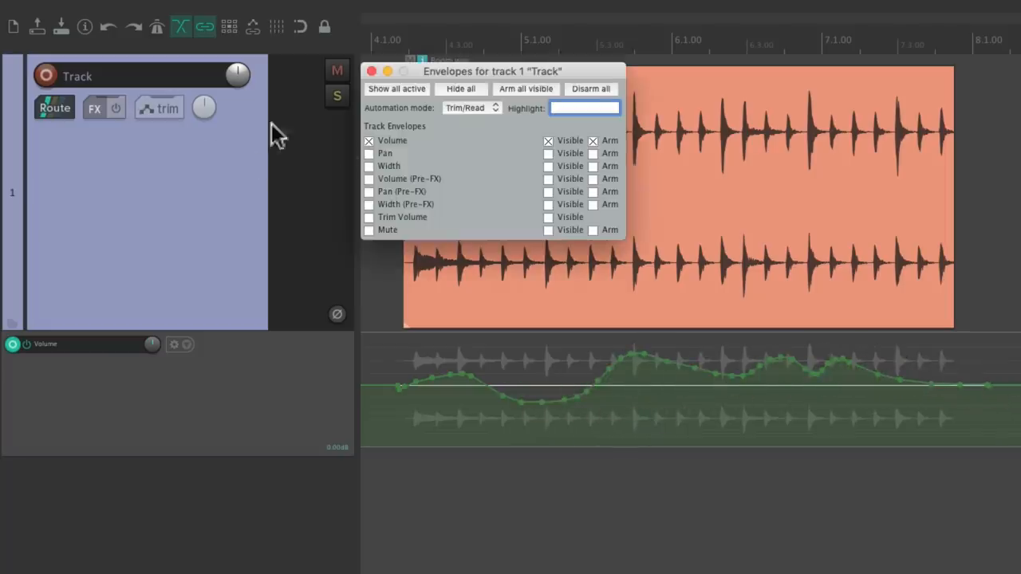
Tick Volume (Pre-FX) in the track envelopes list and dismiss it
click(368, 179)
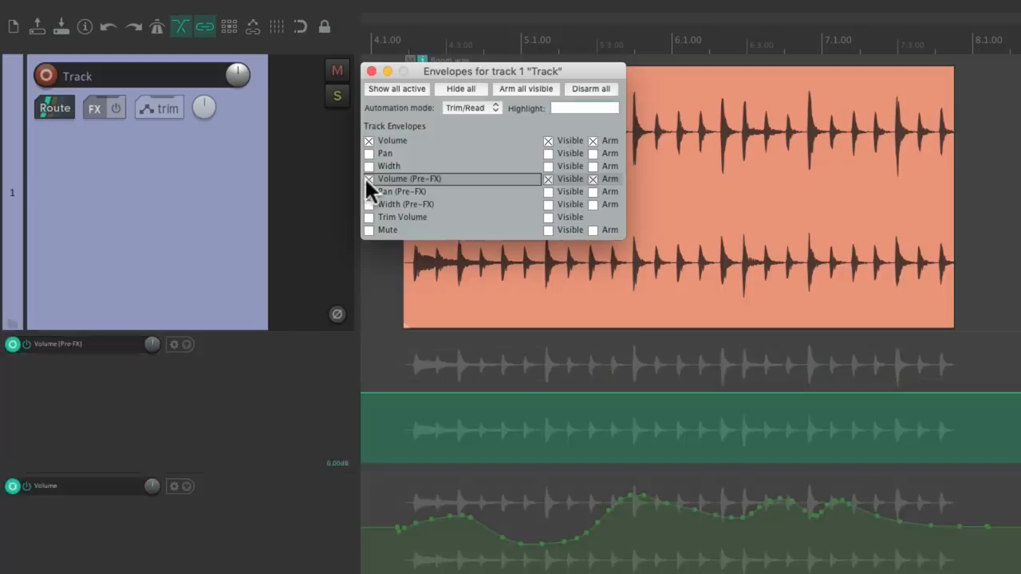
click(370, 70)
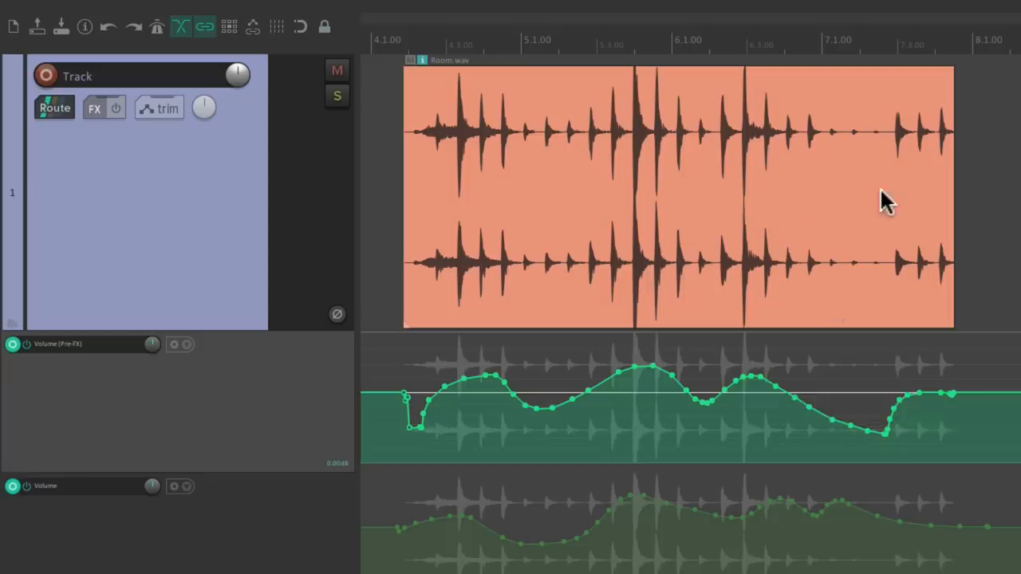
mouse_move(530, 198)
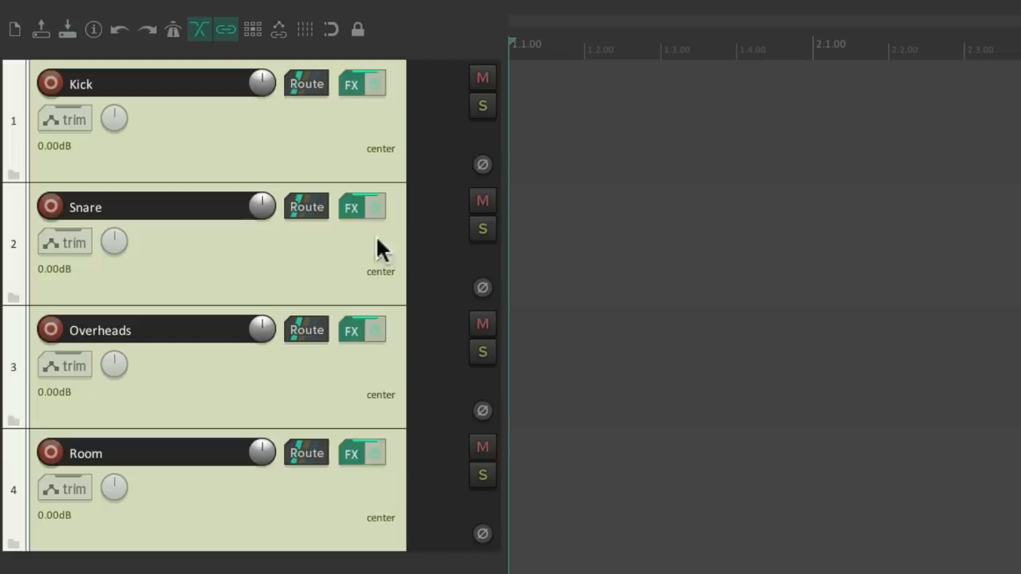
Switch to a project holding colour-coded Drums, Bass and Keyboards tracks via the track-area context menu
right_click(383, 247)
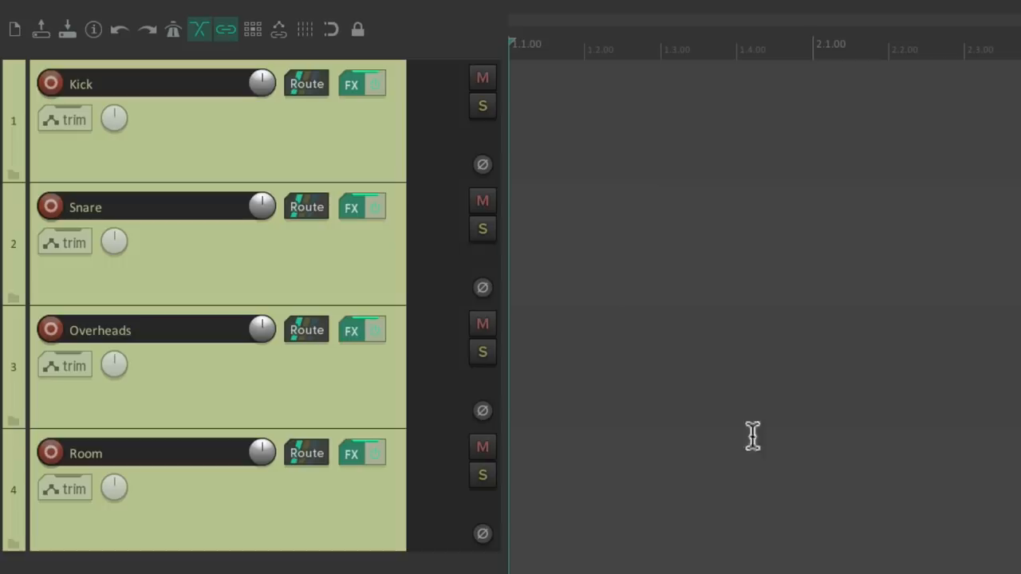
mouse_move(301, 407)
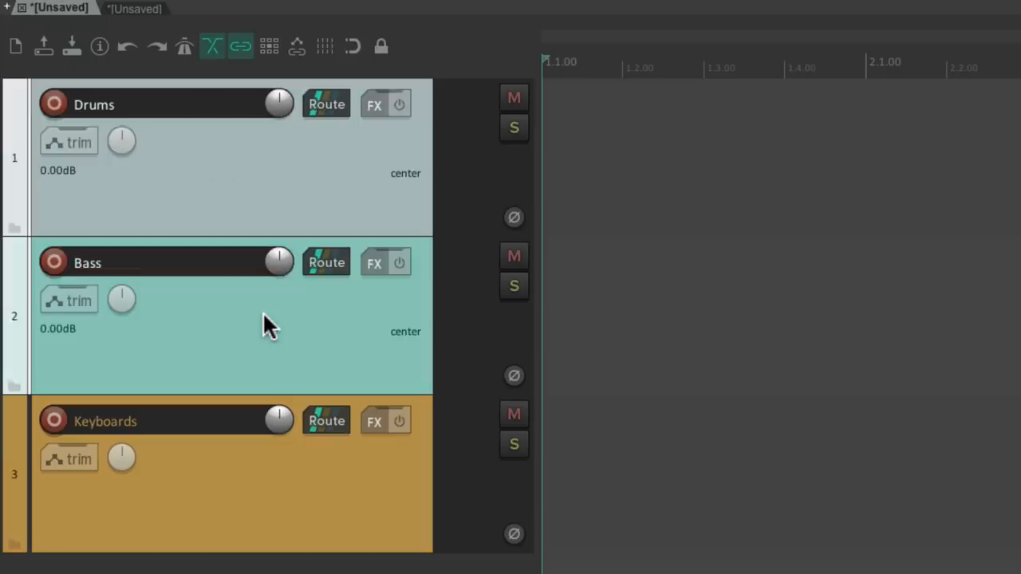
mouse_move(143, 13)
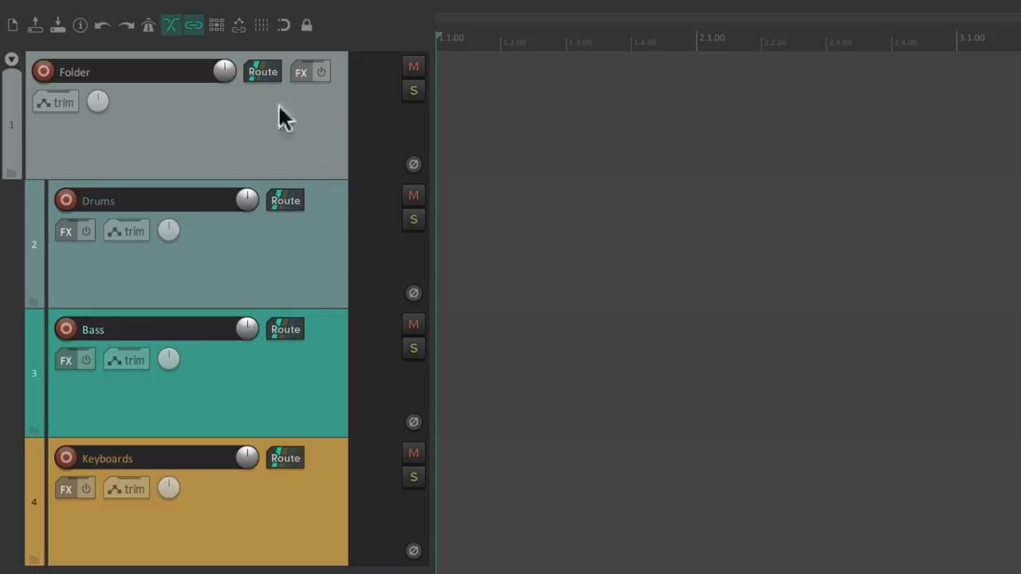
mouse_move(45, 67)
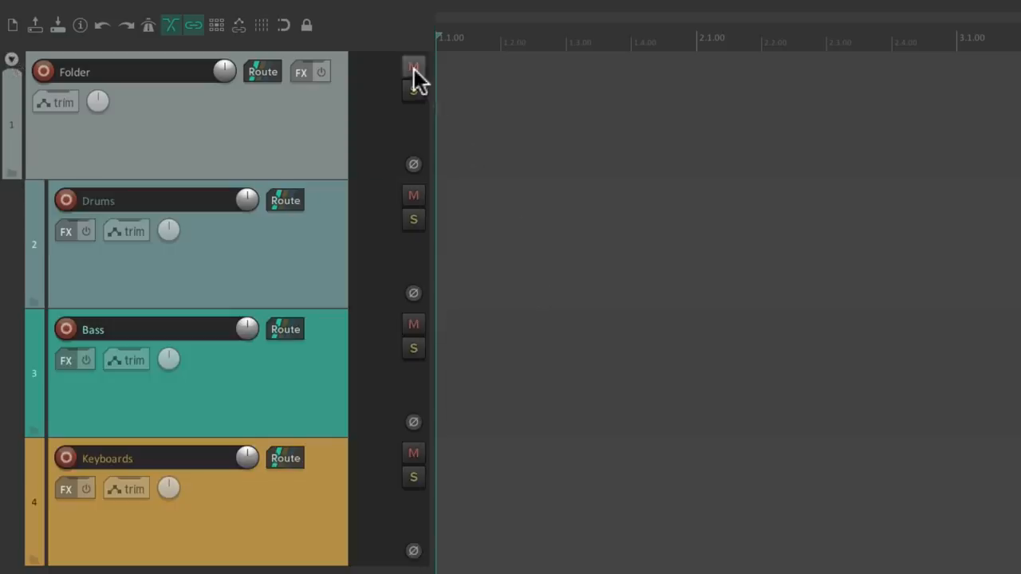
Make the new Folder track the parent so Drums, Bass and Keyboards become its children
click(413, 67)
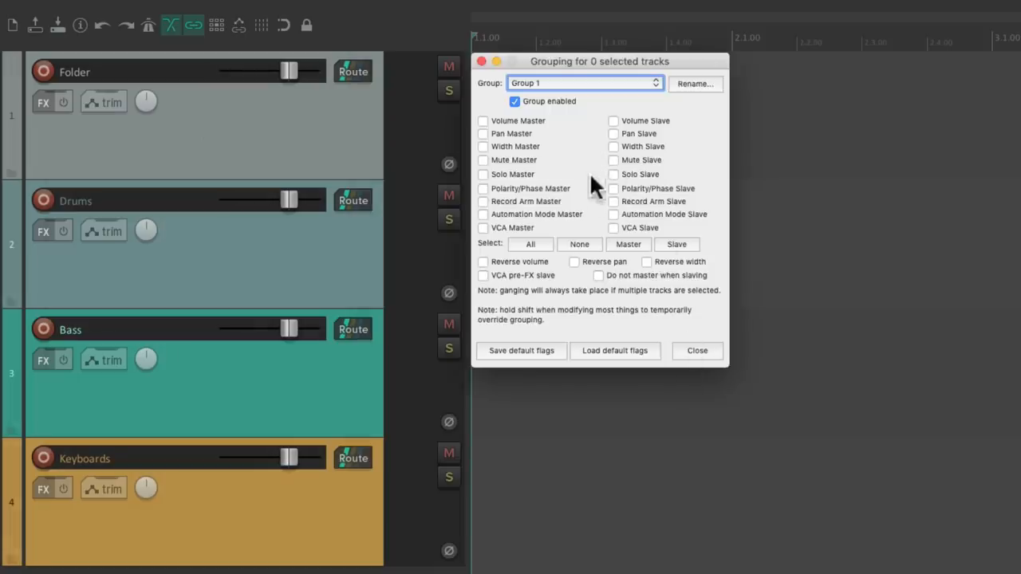
Close the Grouping dialog and lower all linked track volumes together to about -22 dB
click(696, 351)
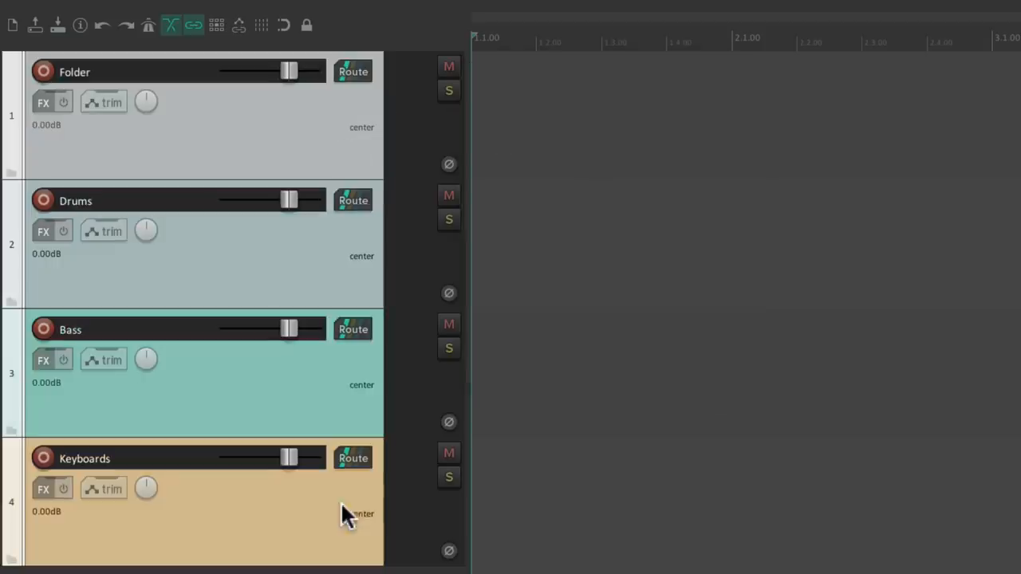
drag(287, 70, 237, 70)
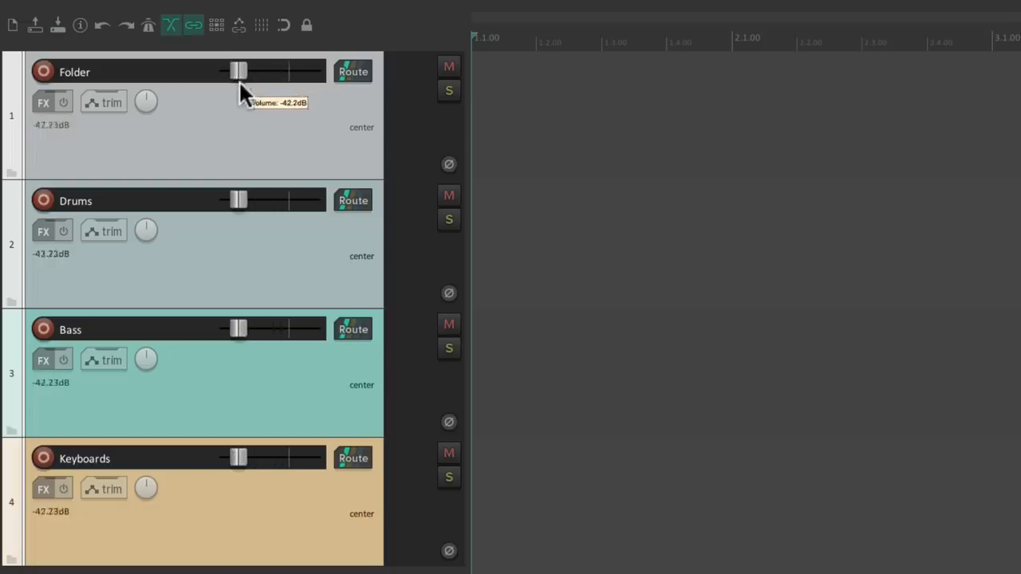
drag(238, 70, 254, 70)
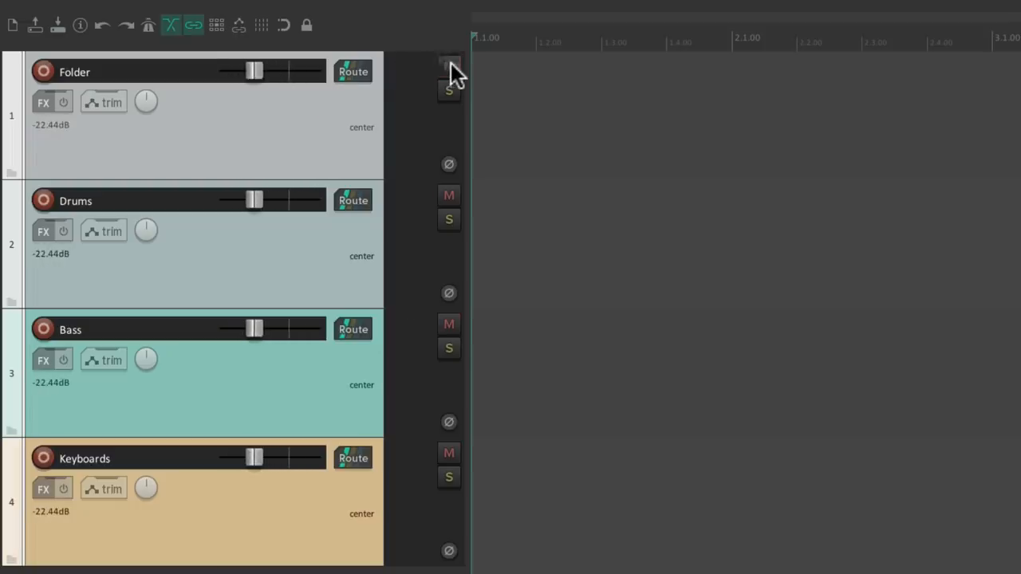
Raise only the Folder track's fader to about -9.75 dB, independent of the group
click(448, 67)
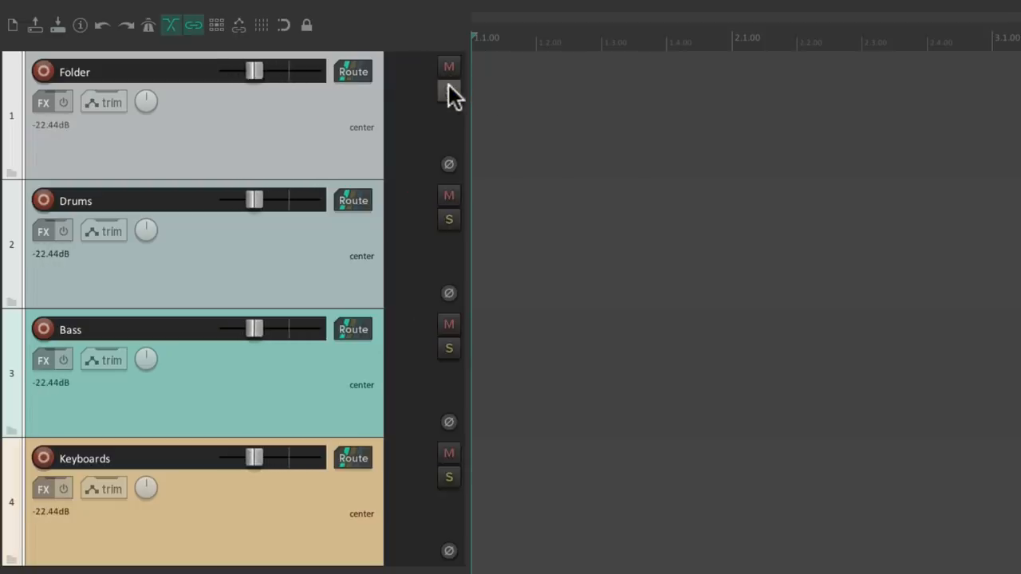
drag(252, 70, 271, 70)
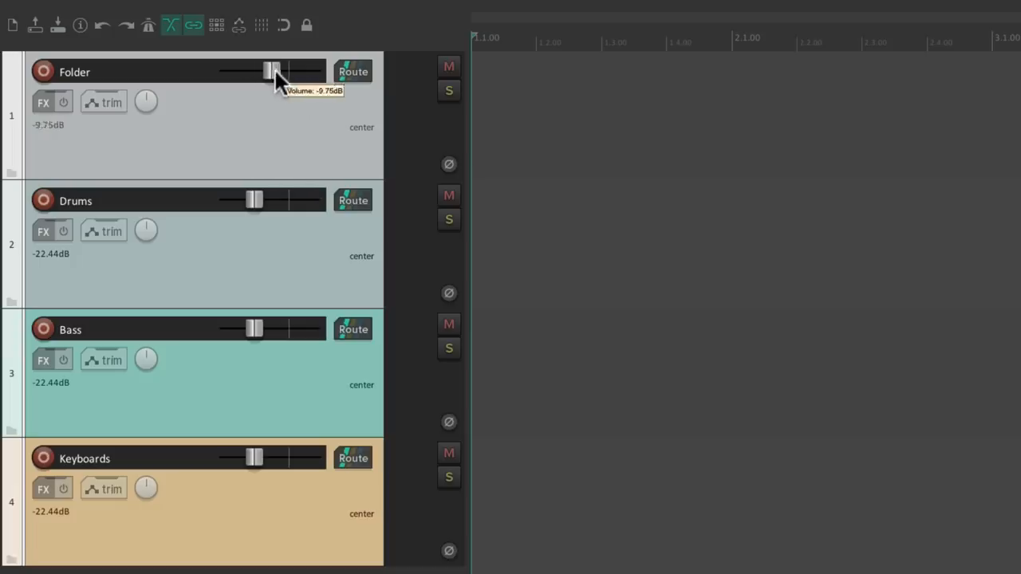
drag(254, 199, 274, 200)
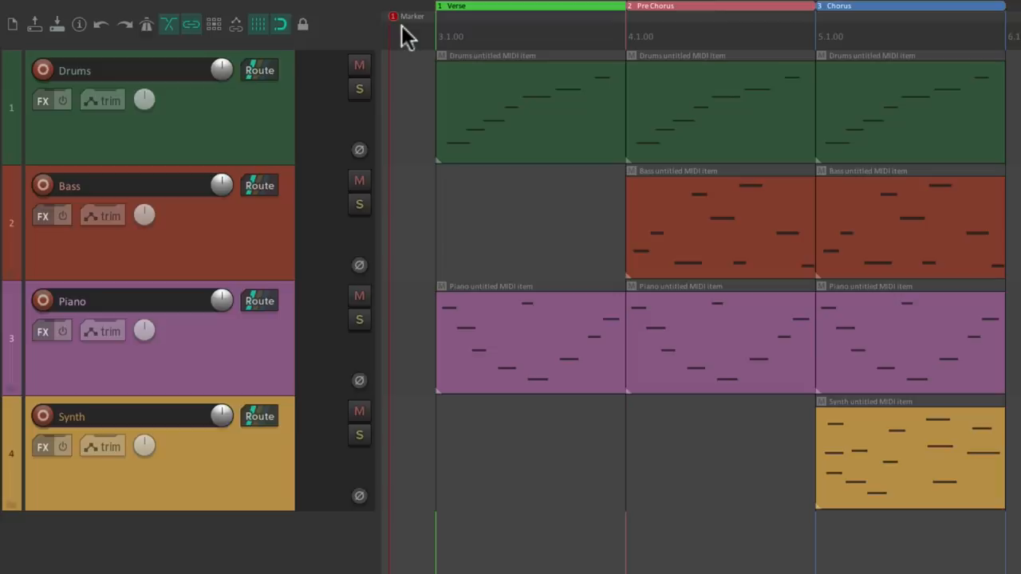
mouse_move(565, 20)
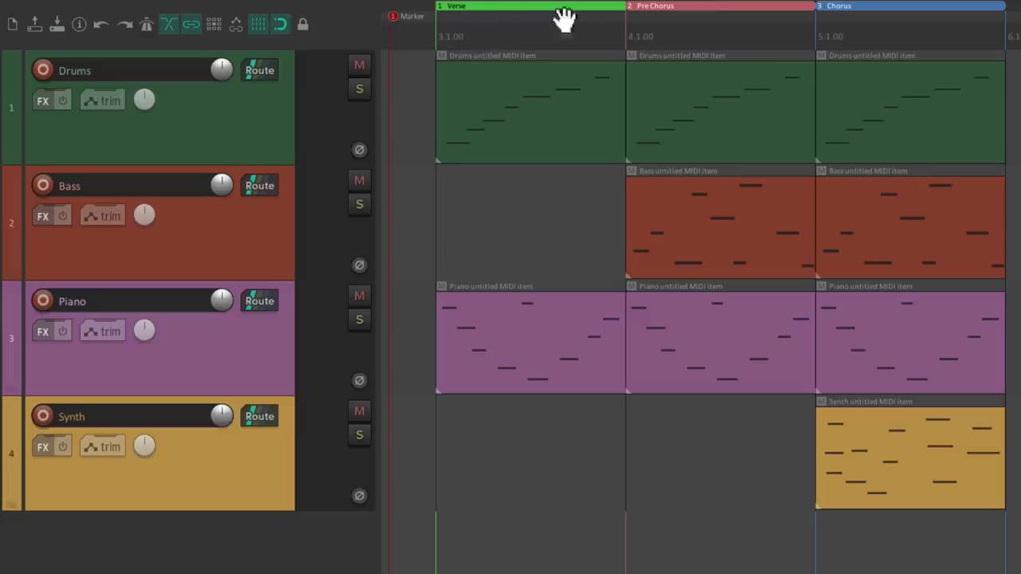
mouse_move(598, 26)
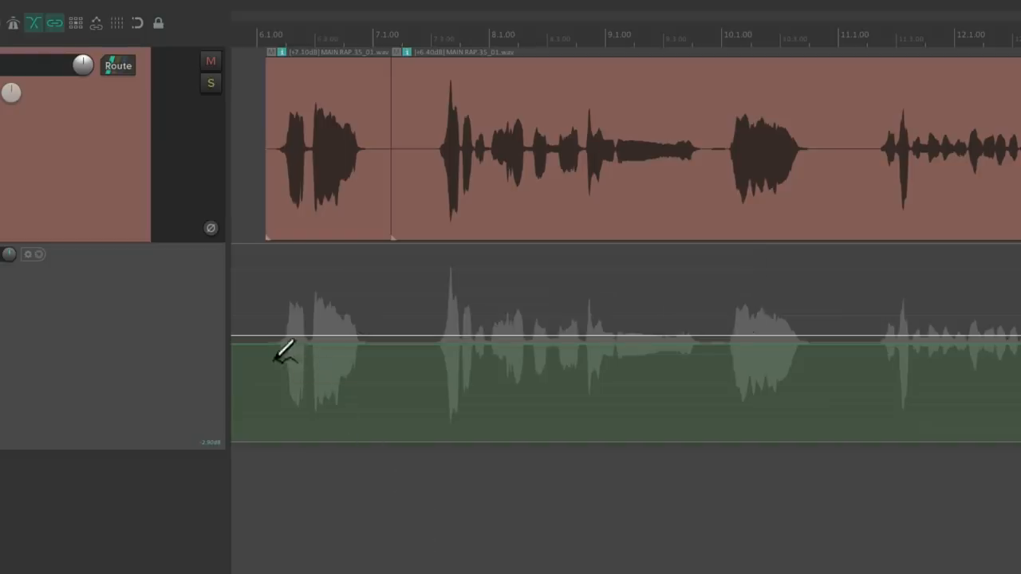
Draw a vocal volume envelope, then give its automation item an LFO pulse shape with frequency skew
drag(284, 351, 810, 316)
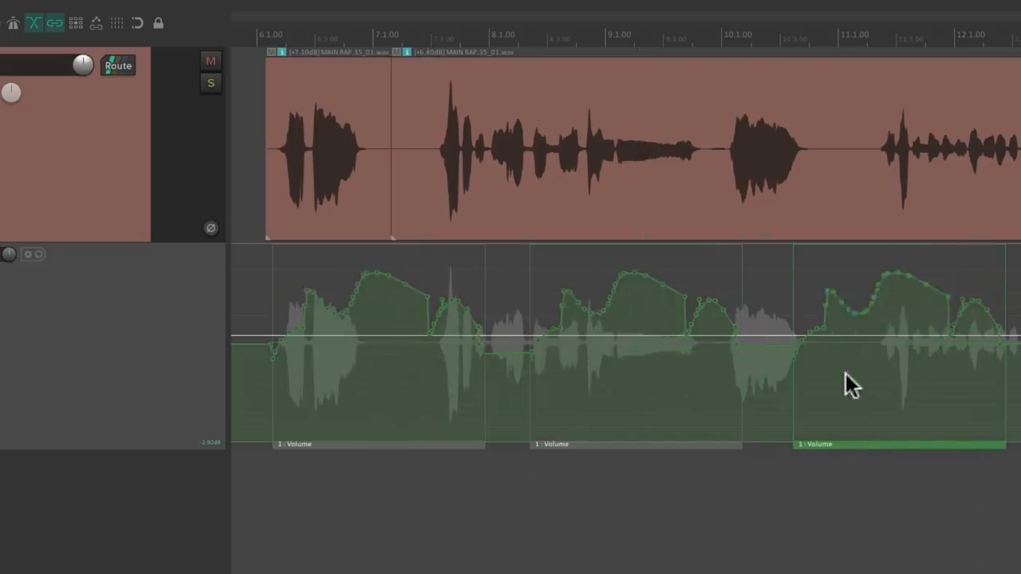
click(92, 309)
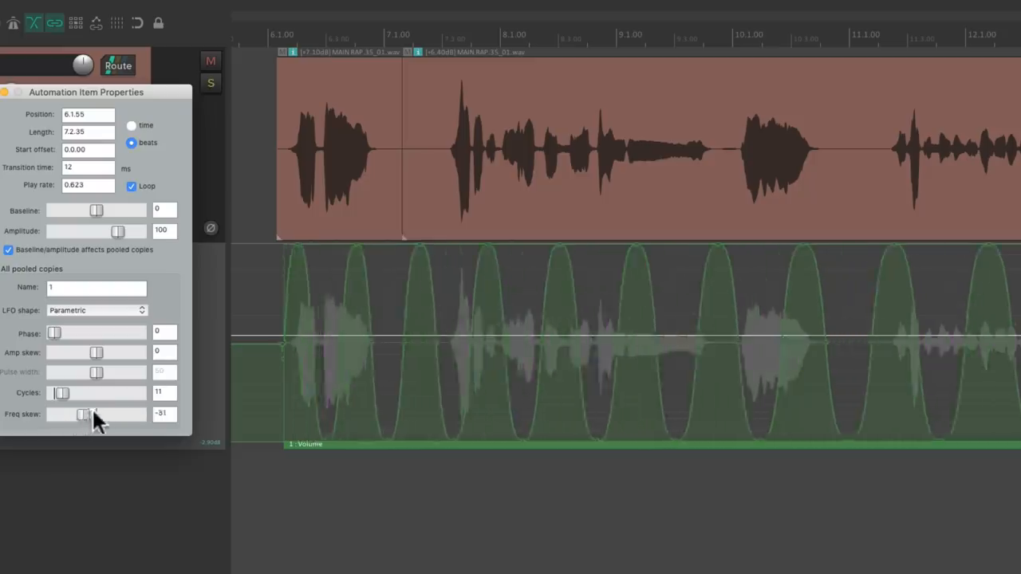
drag(83, 415, 54, 415)
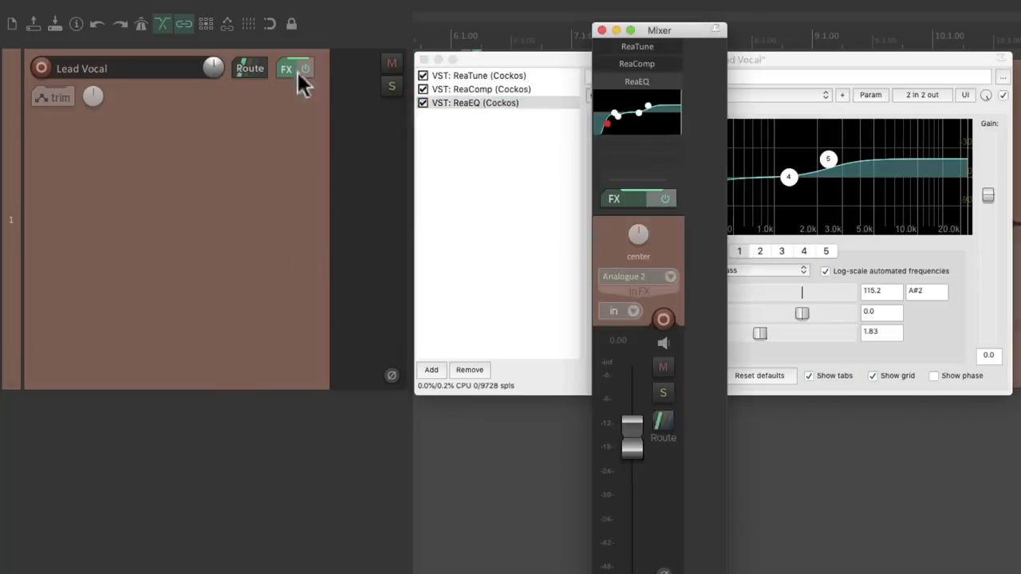
Reshape the high-shelf band of the Lead Vocal's embedded ReaEQ curve
click(285, 68)
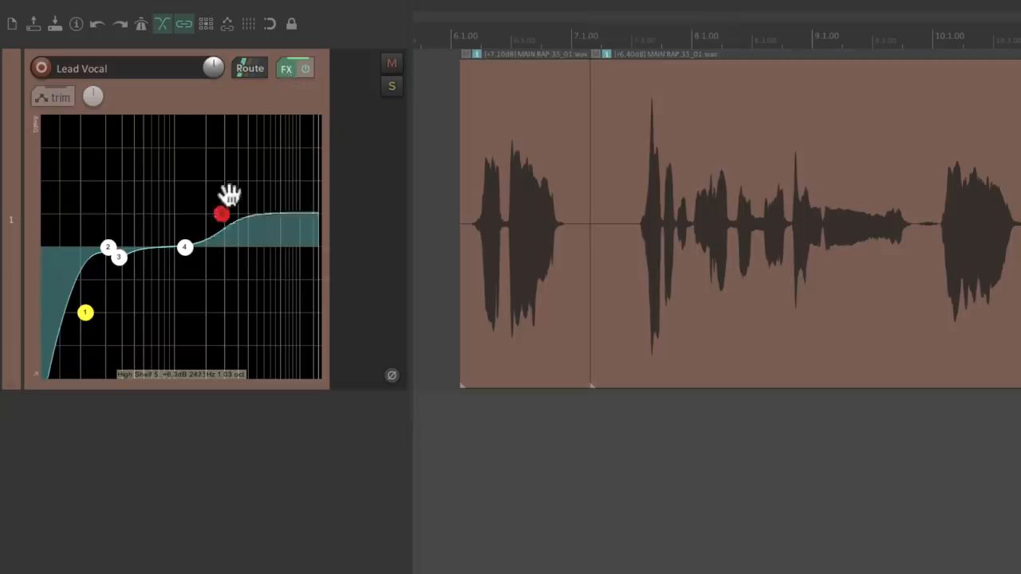
drag(222, 214, 198, 309)
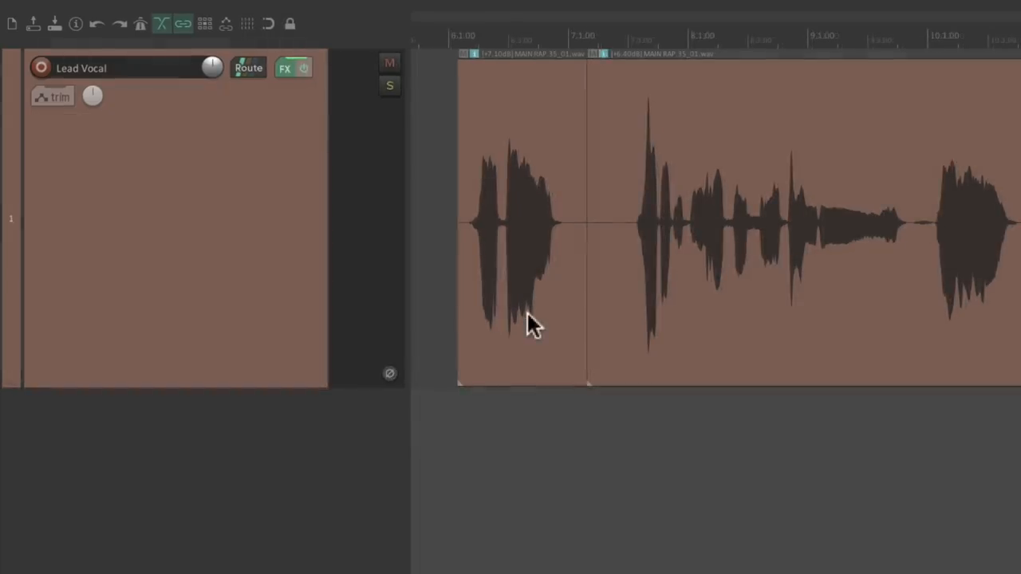
Review the Lead Vocal effect chain, viewing ReaGate, ReaComp and a further effect's settings
click(284, 67)
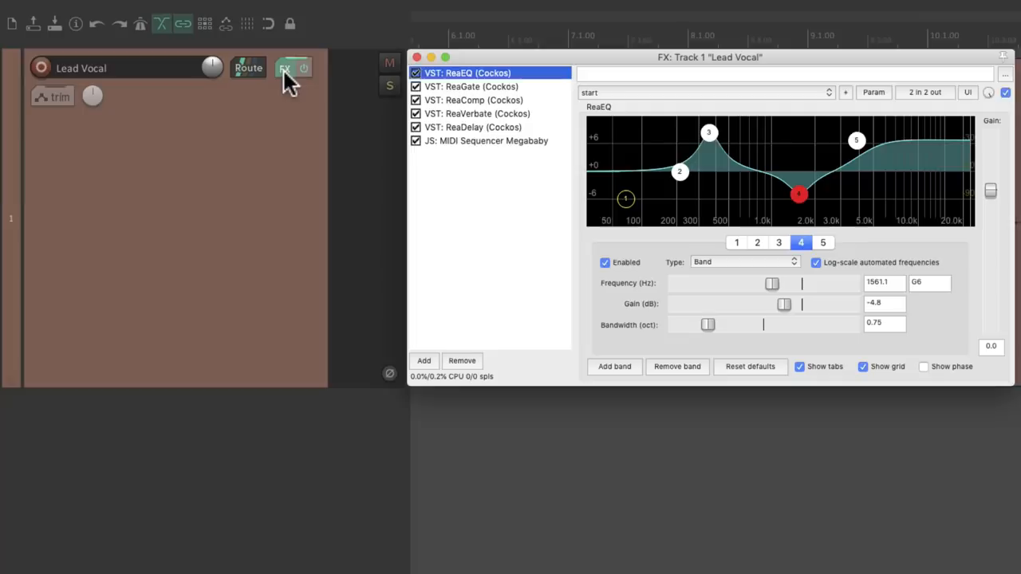
click(471, 86)
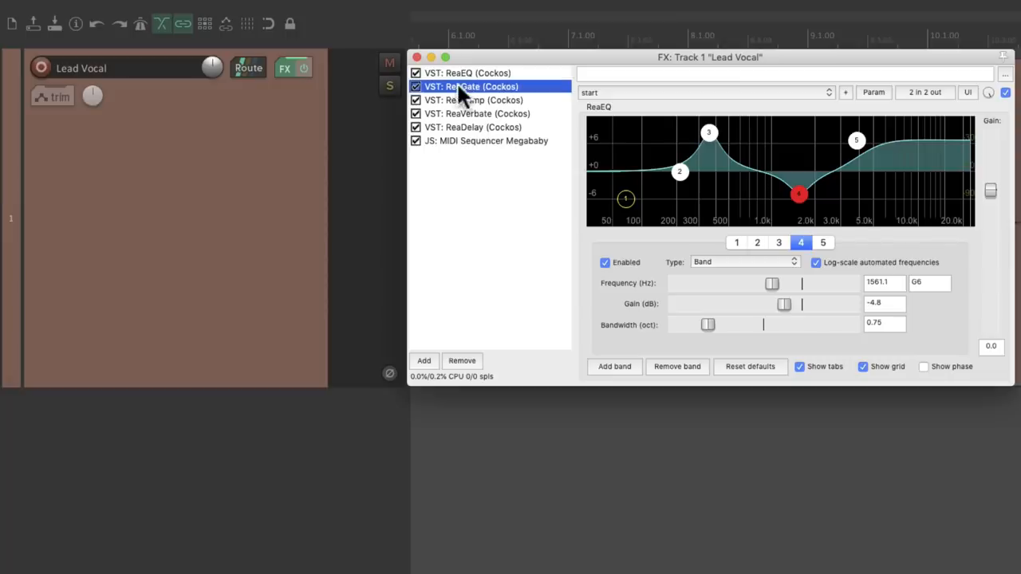
click(472, 98)
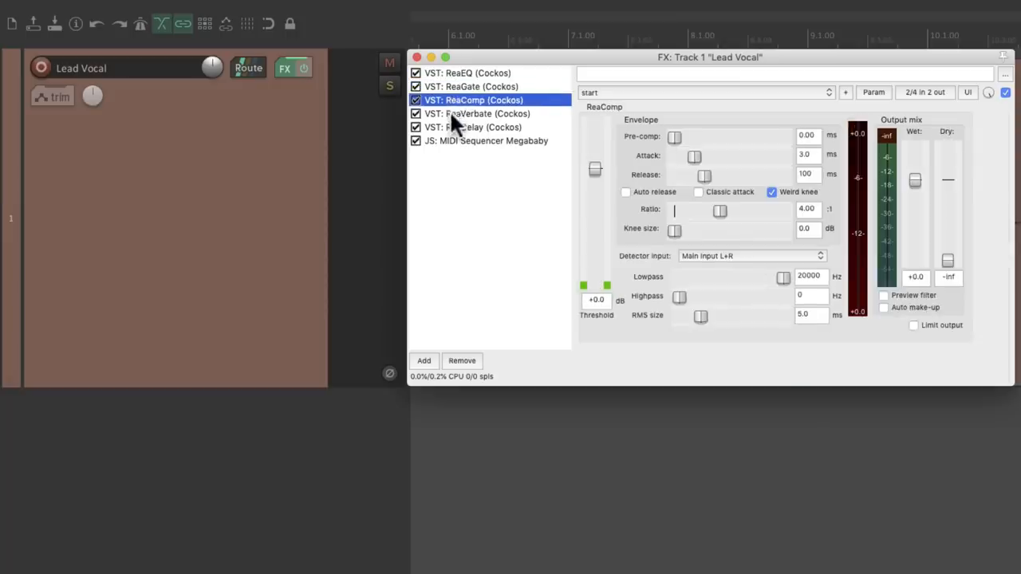
click(472, 127)
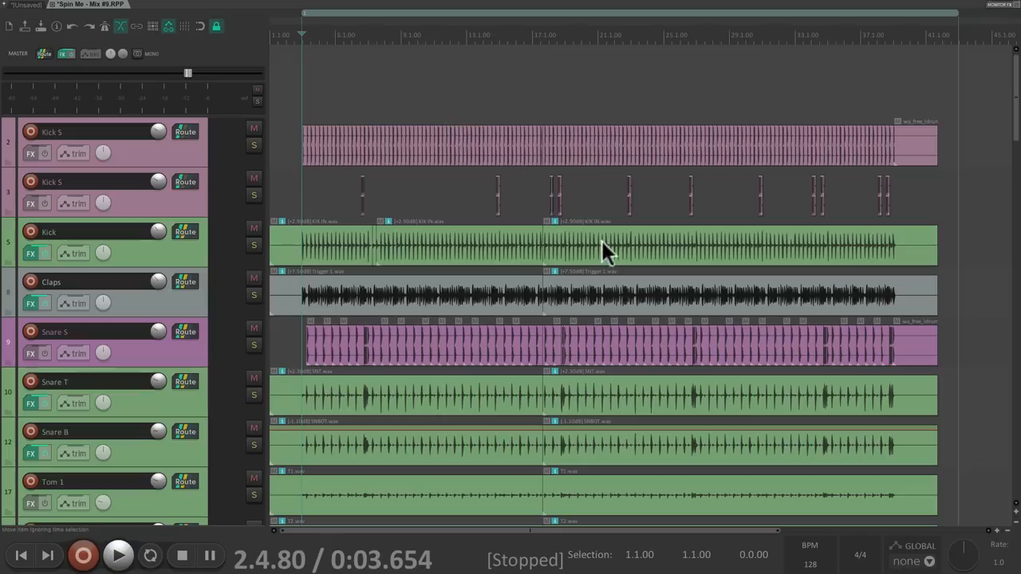
Scroll through the large mix project before moving to the Project A, B, C subproject timeline
scroll(down, 3)
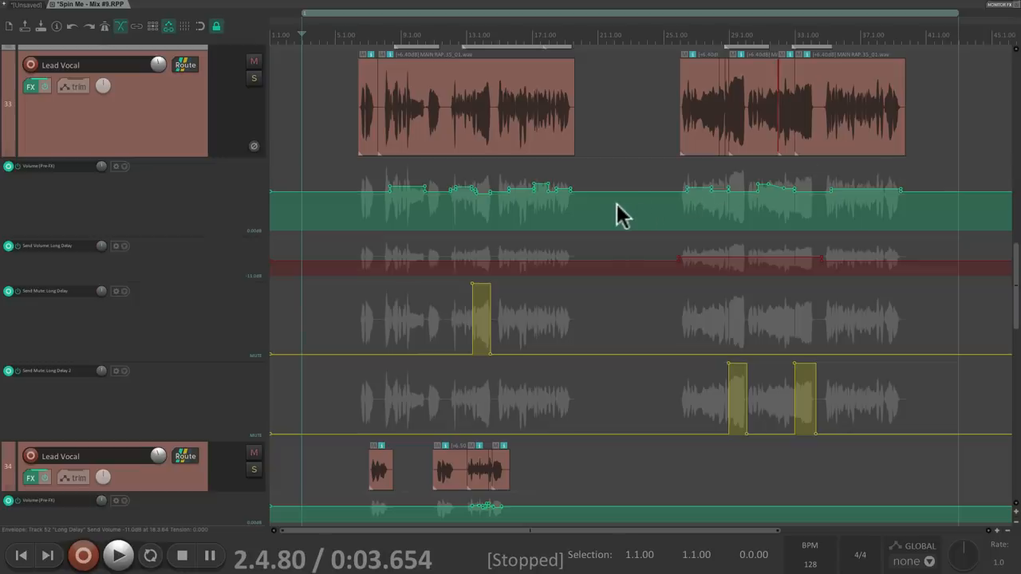
scroll(up, 3)
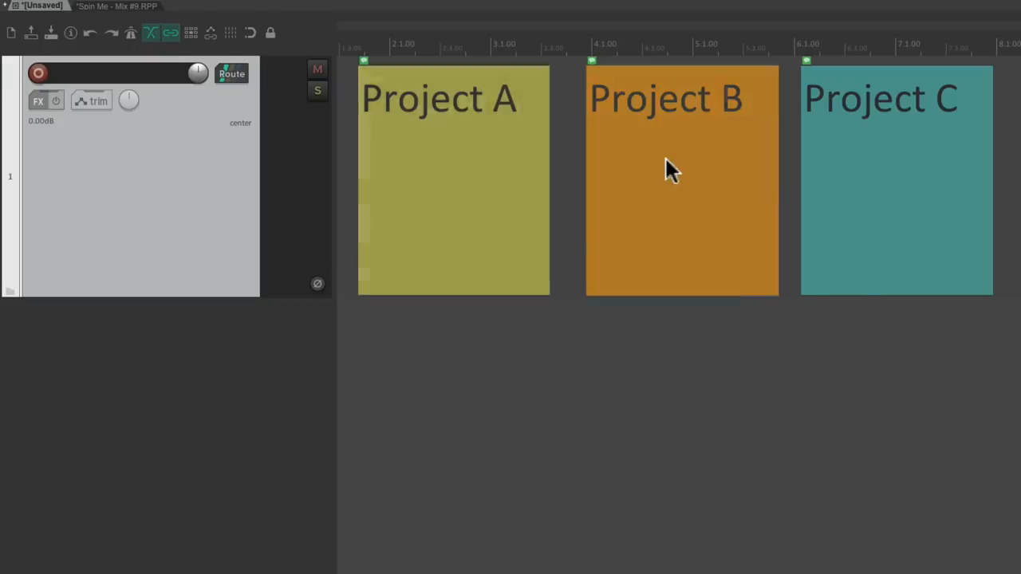
mouse_move(750, 198)
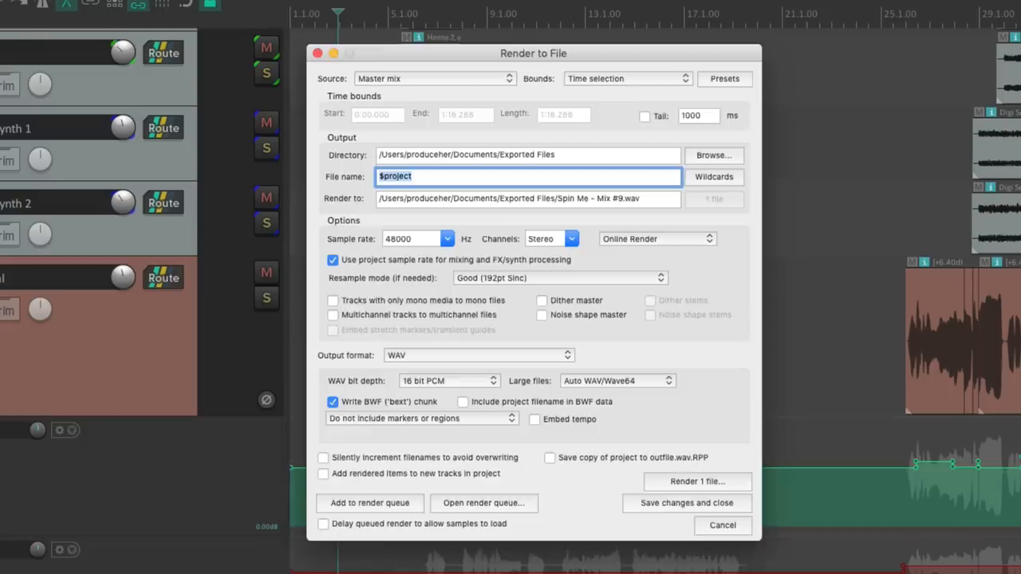
mouse_move(418, 514)
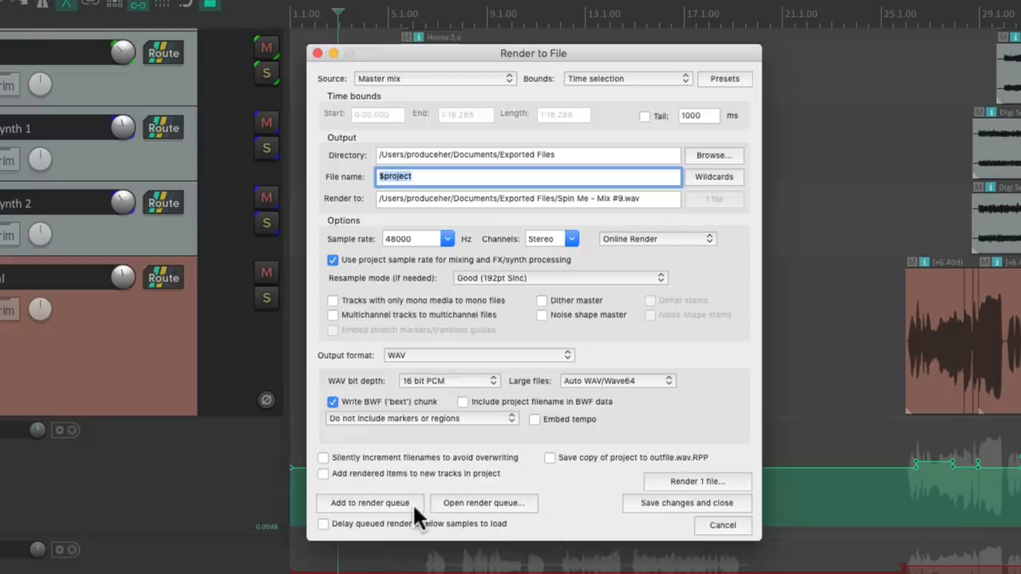